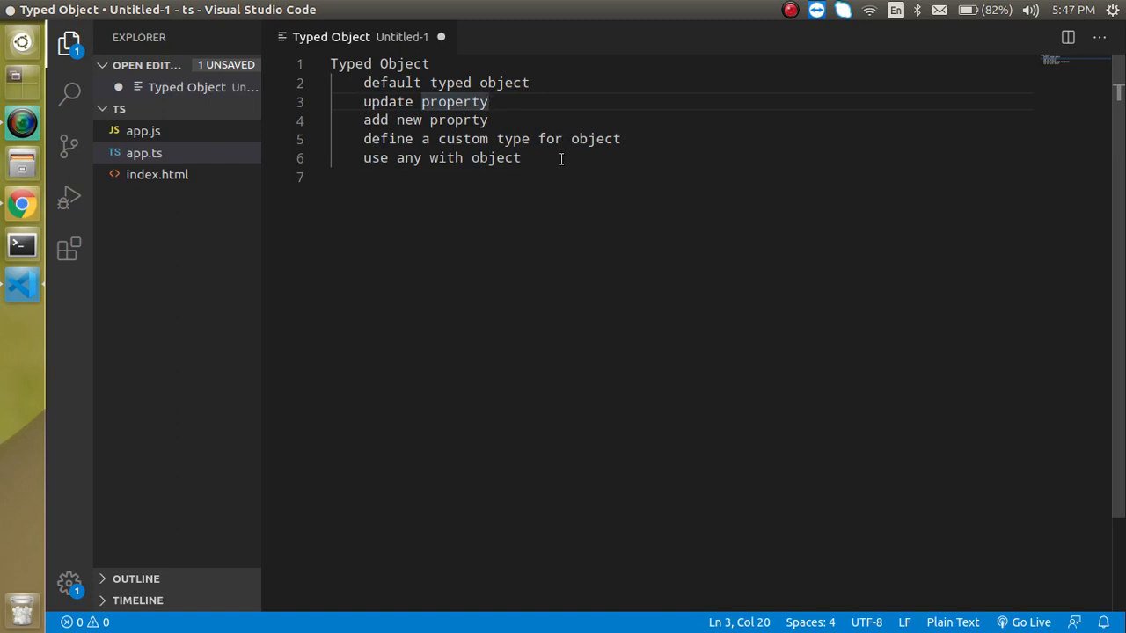
# Open a new terminal and split it into two side-by-side shells.
pyautogui.doubleClick(408, 157)
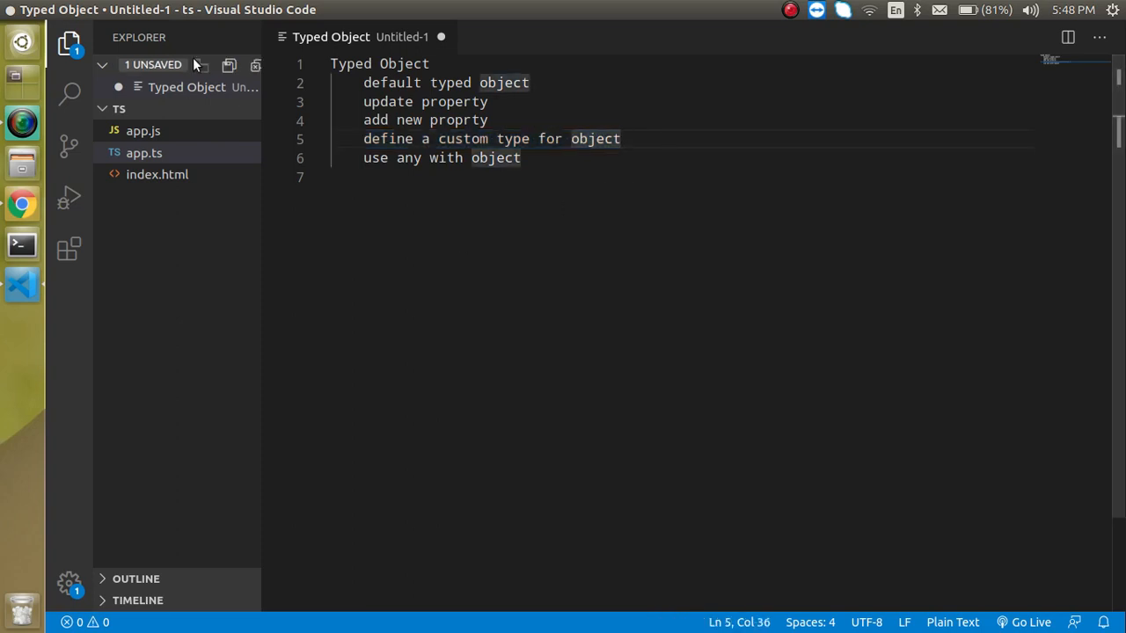
pyautogui.click(302, 10)
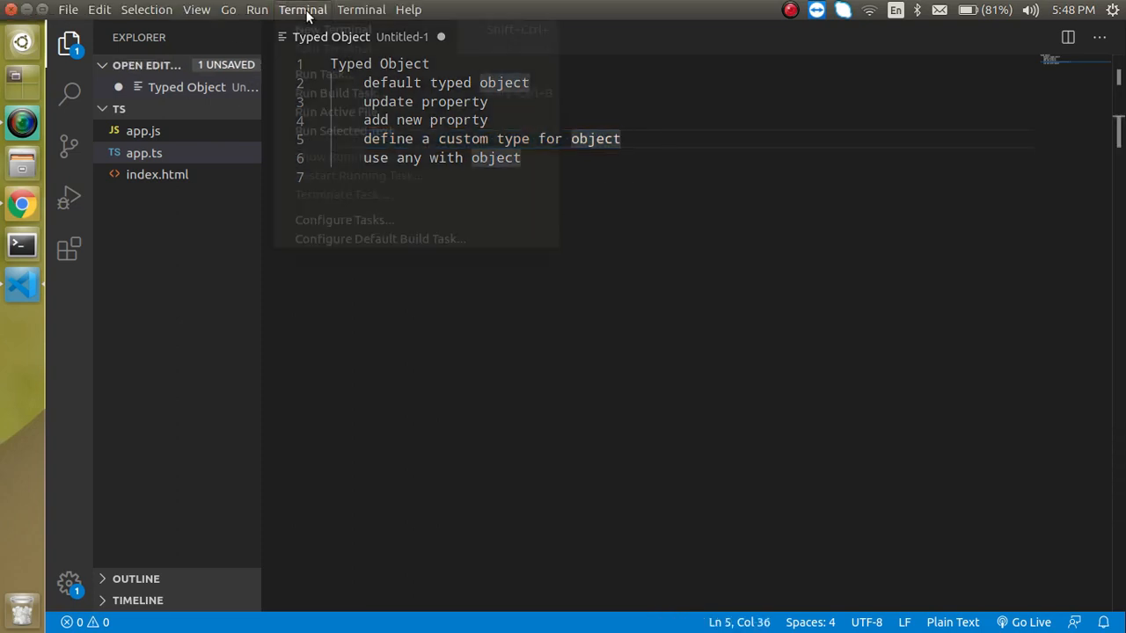
pyautogui.click(301, 9)
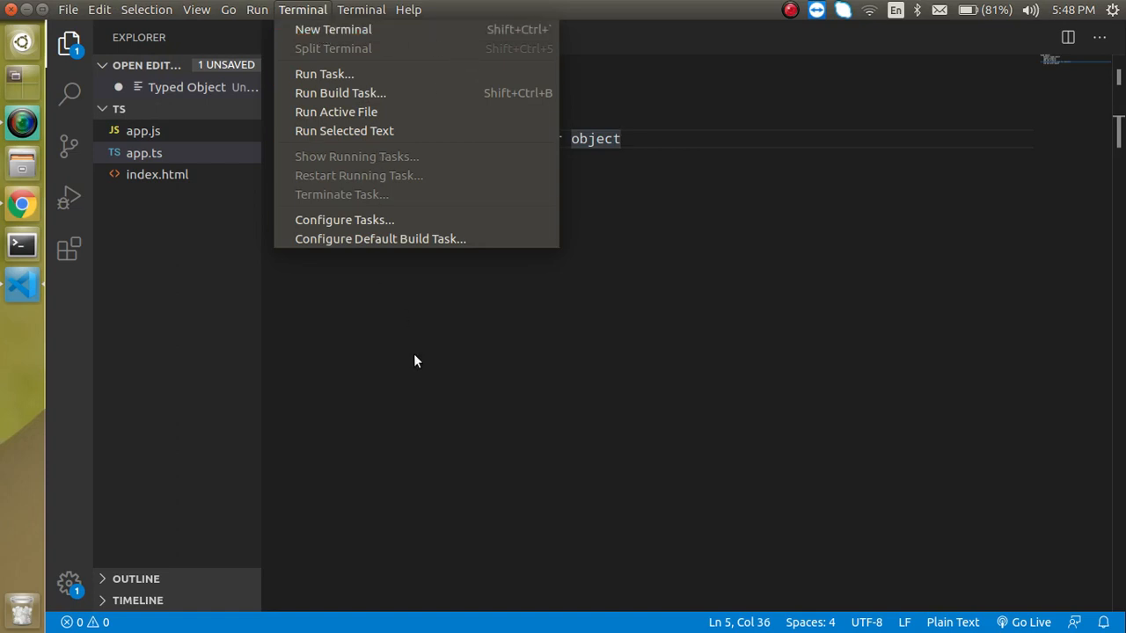
pyautogui.click(415, 356)
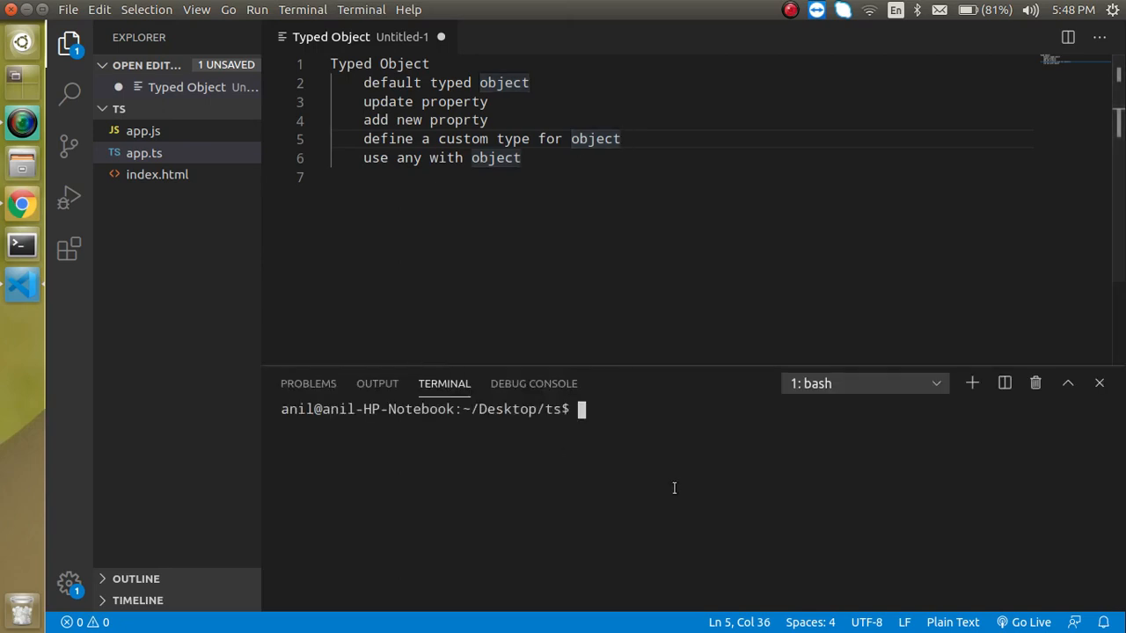
pyautogui.click(1004, 383)
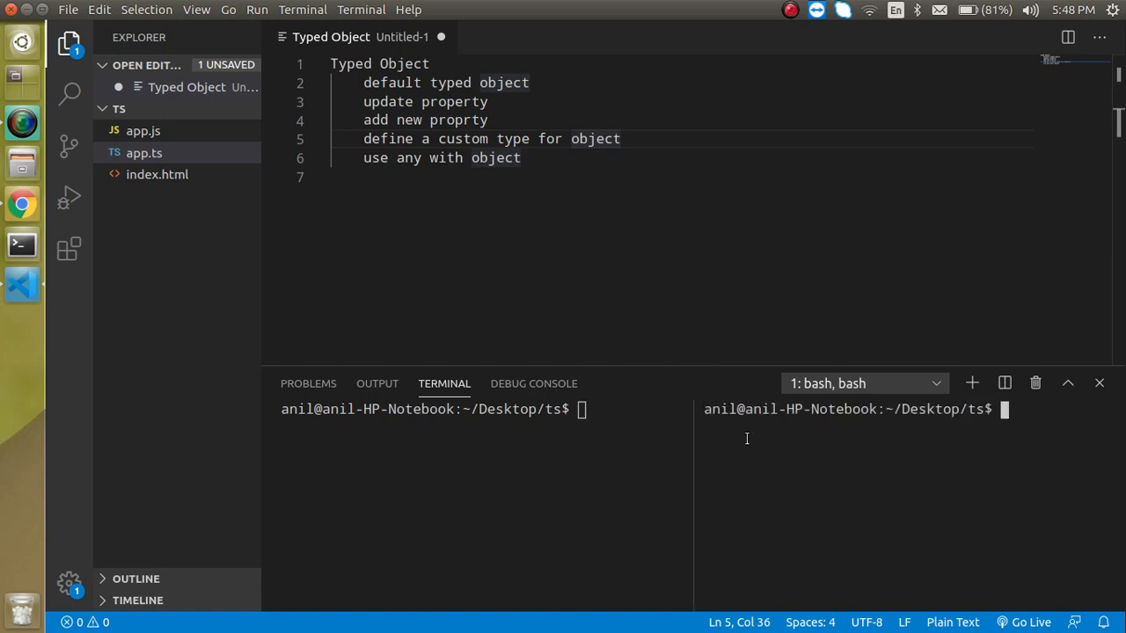
# Run 'tsc app.ts --watch' in the left pane and 'node app.js' in the right.
pyautogui.write('t')
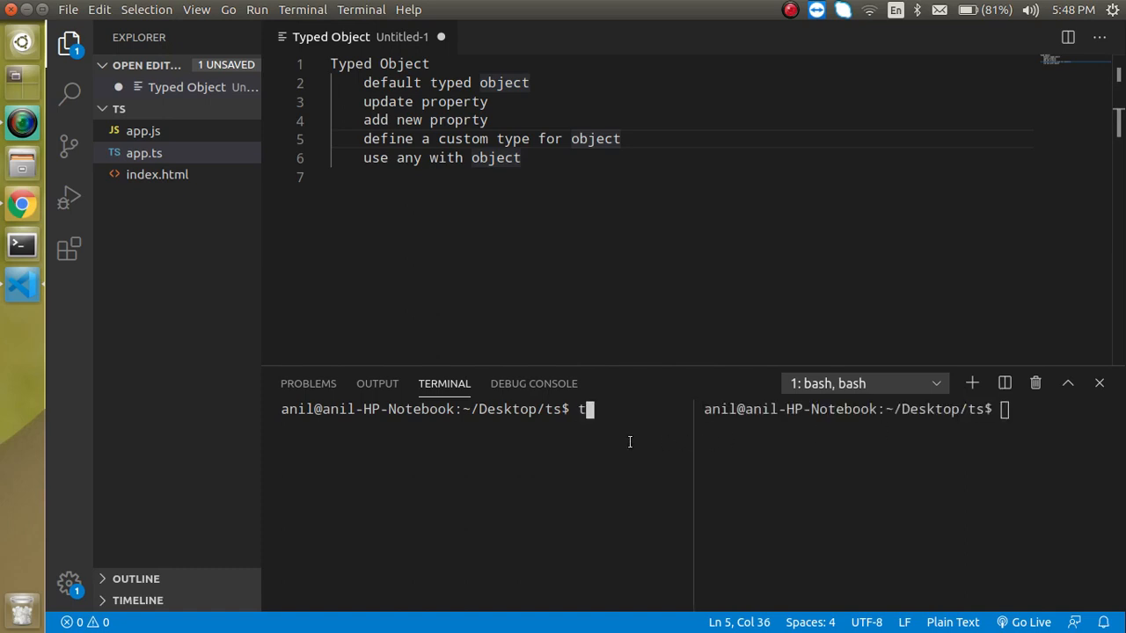
pyautogui.write('sc')
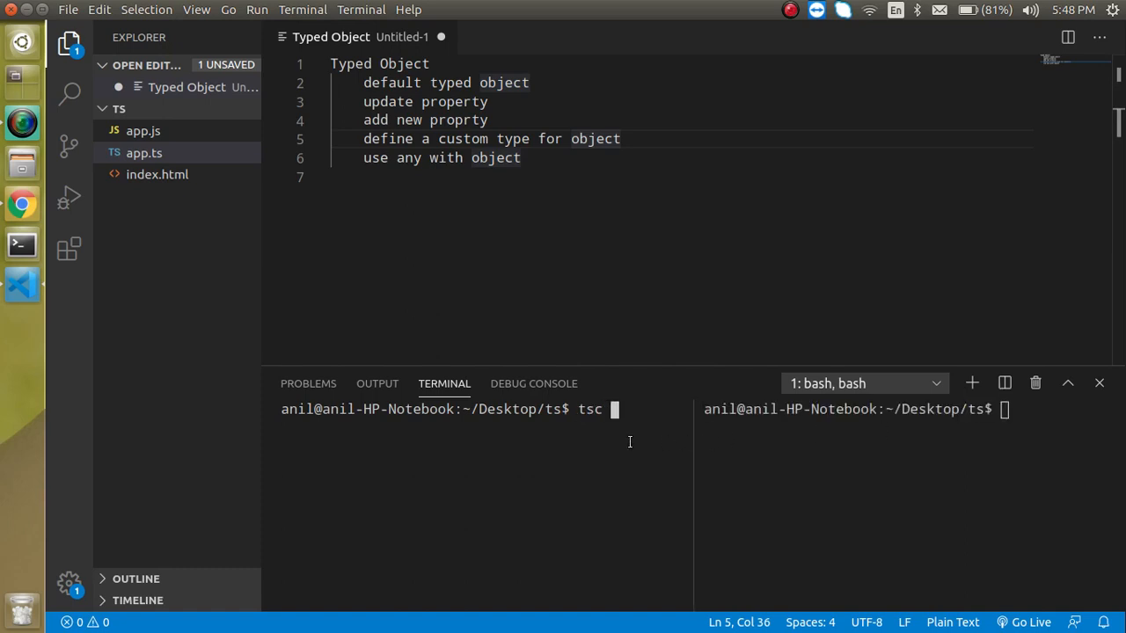
pyautogui.write('app.')
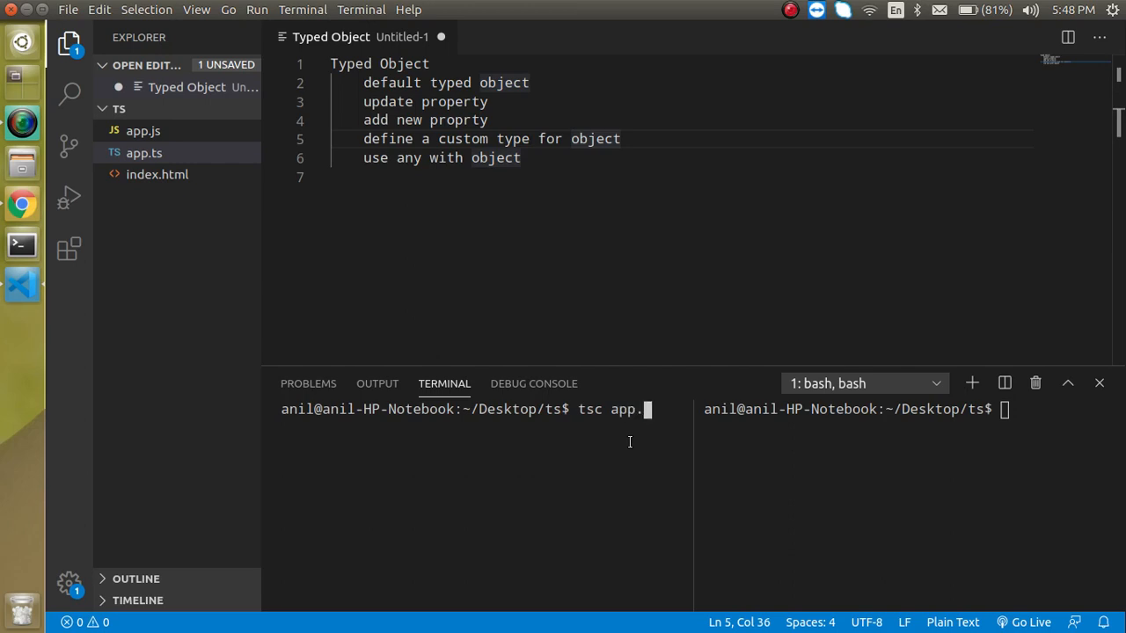
pyautogui.write('ts --wa')
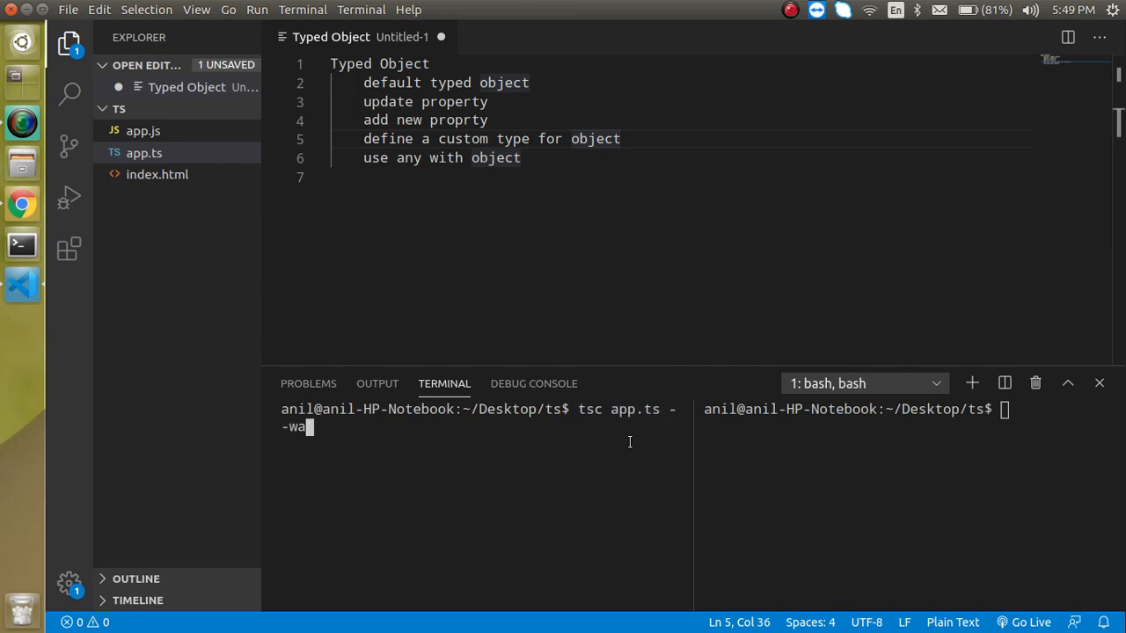
pyautogui.write('tch')
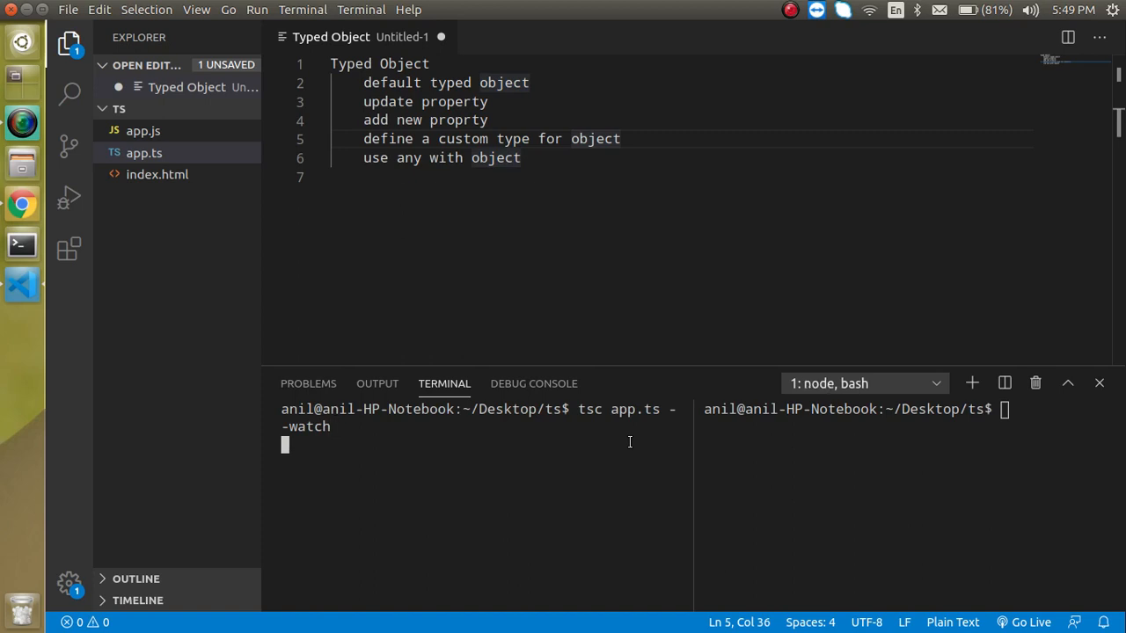
pyautogui.write('node app.js')
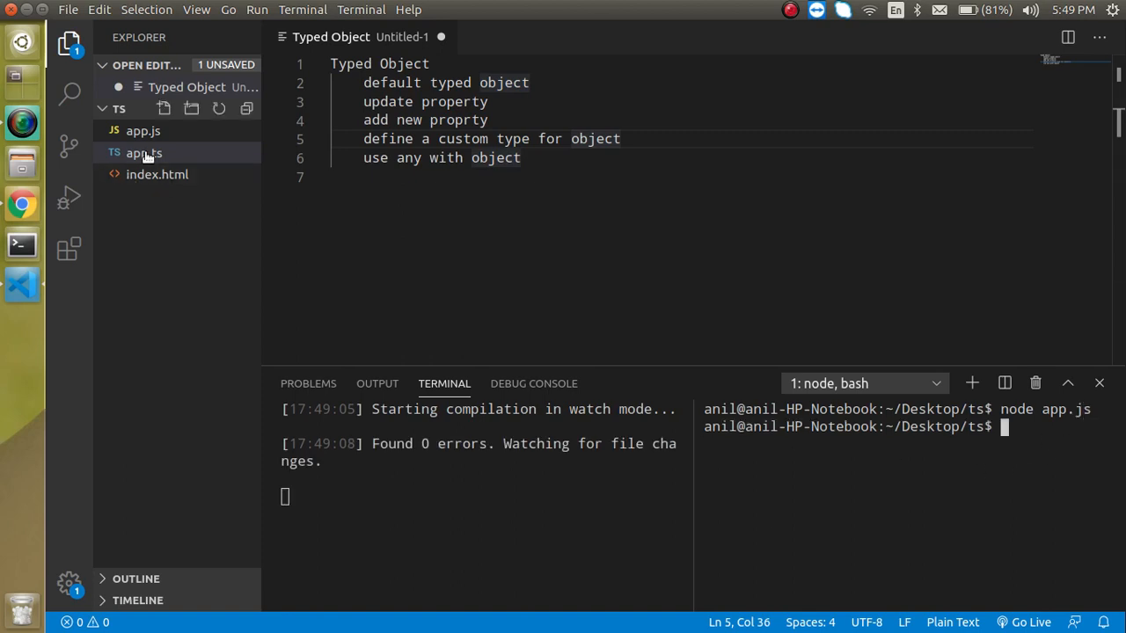
# In app.ts, declare let users = { name:'peter', age:30, address:'USA' } and save.
pyautogui.click(145, 152)
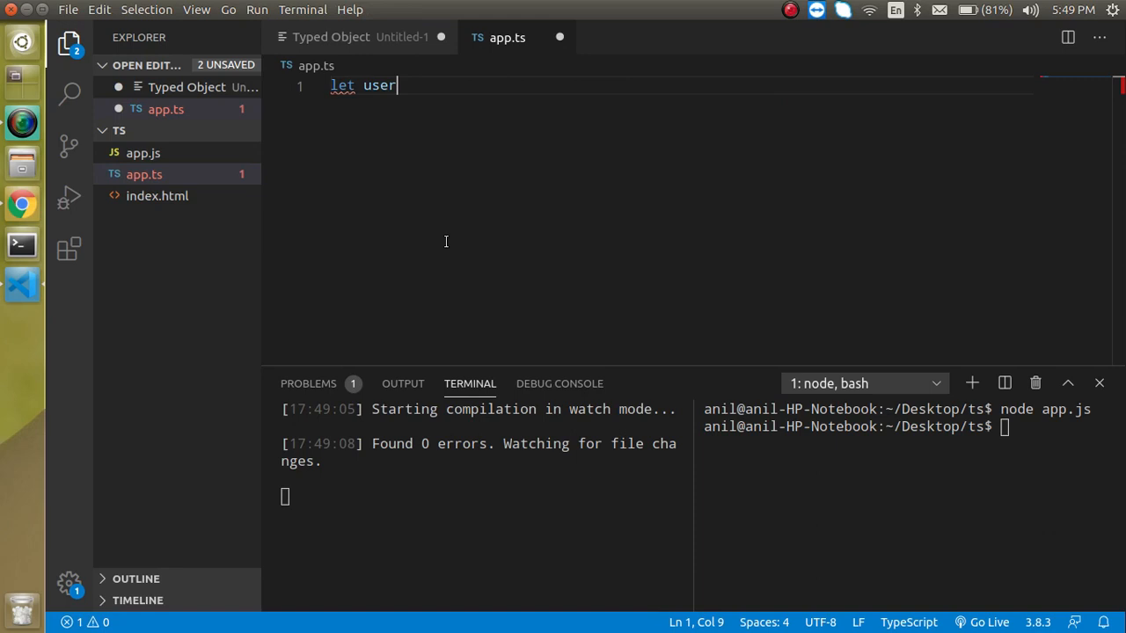
pyautogui.write('s={')
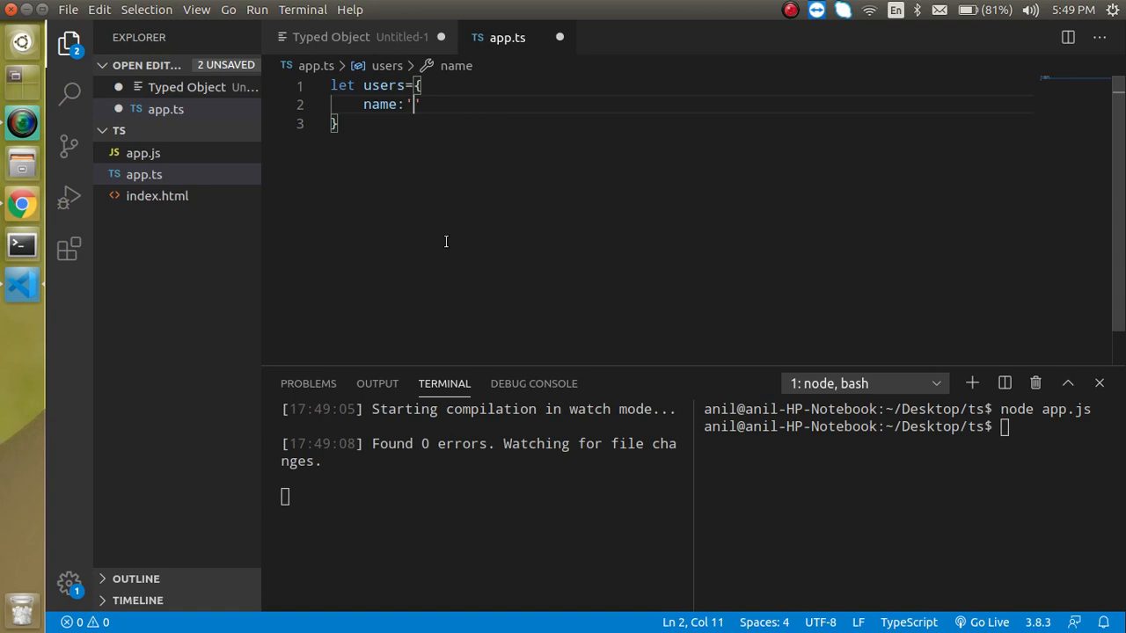
pyautogui.write("'")
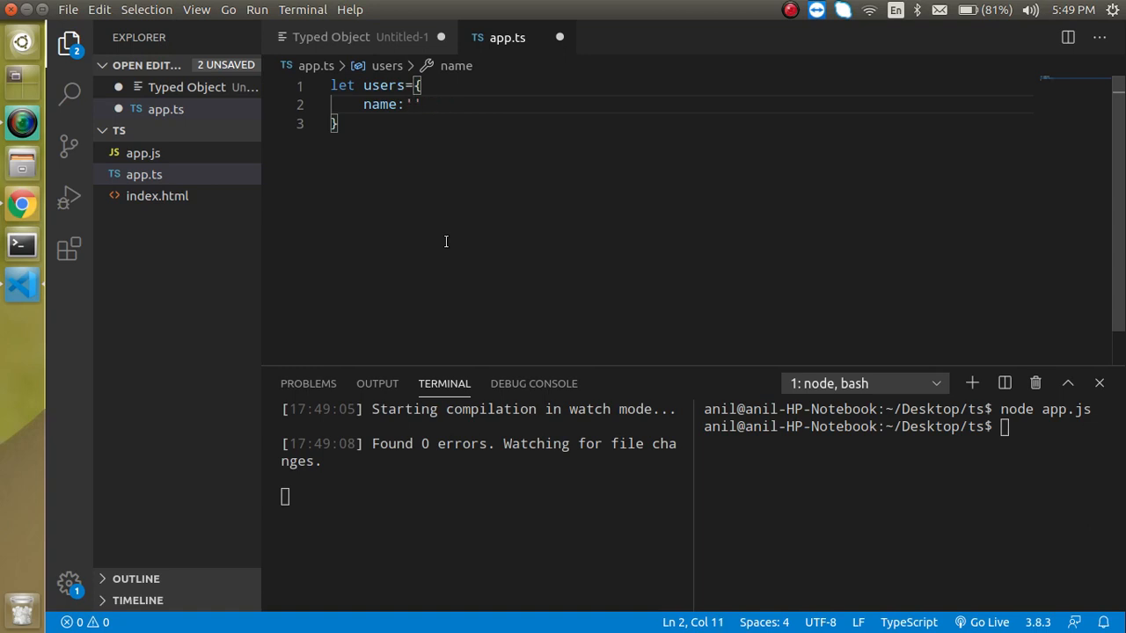
pyautogui.write('pe')
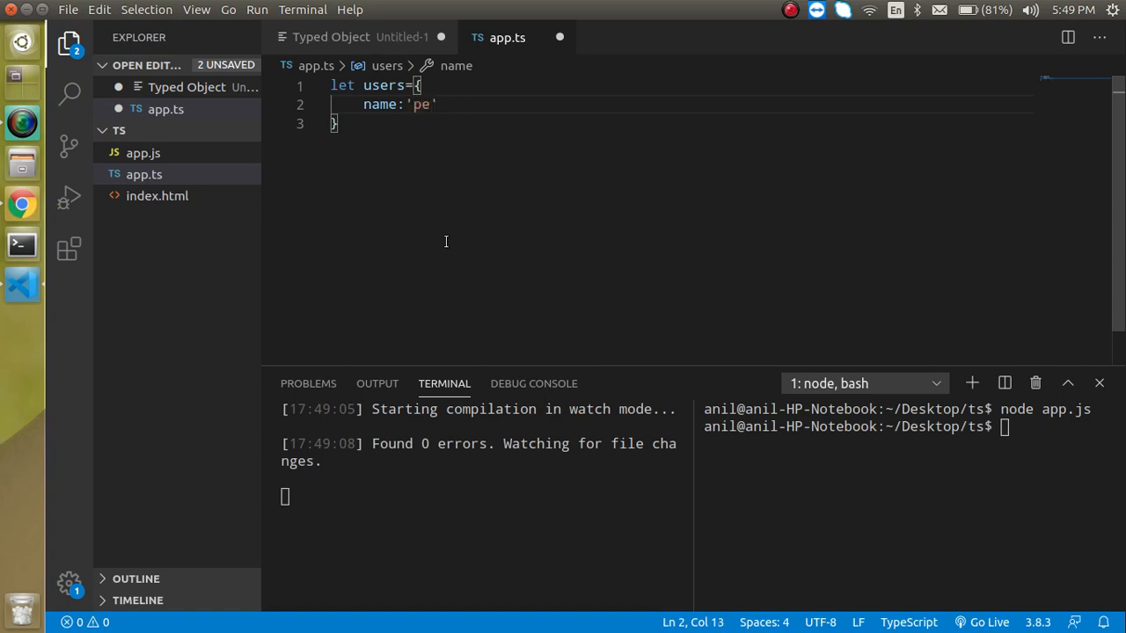
pyautogui.write("ter',")
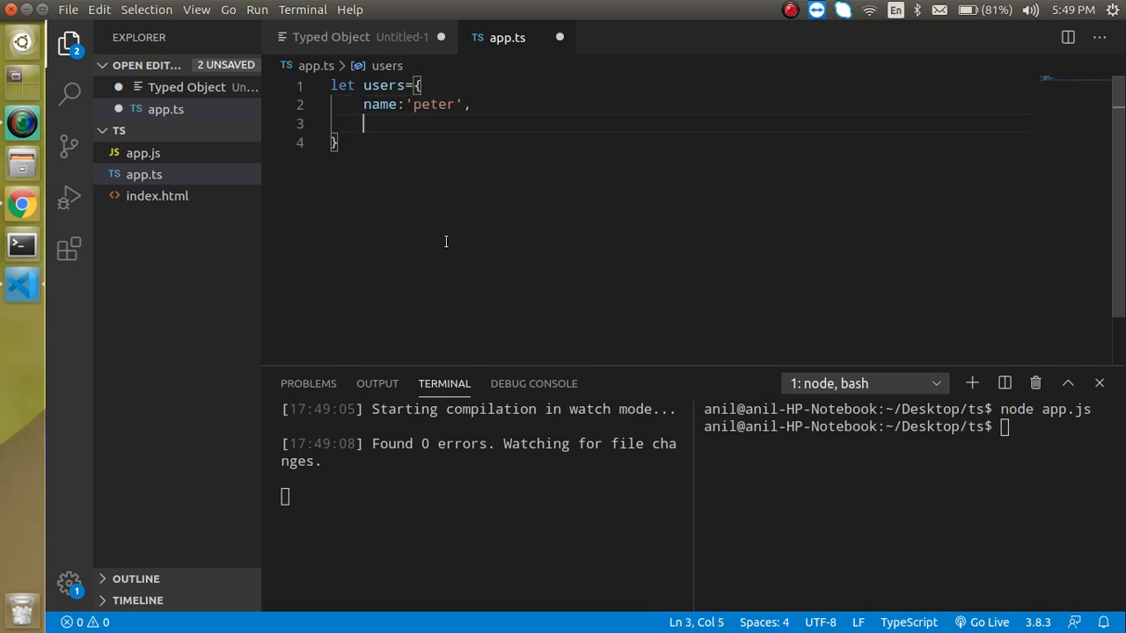
pyautogui.write('age:3')
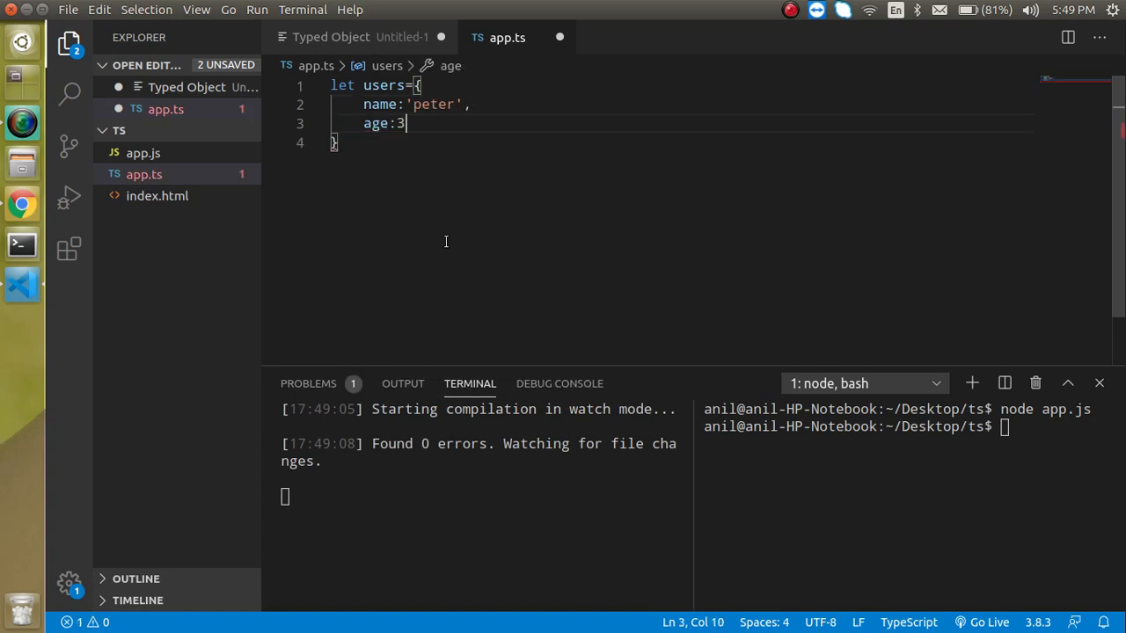
pyautogui.write('0,')
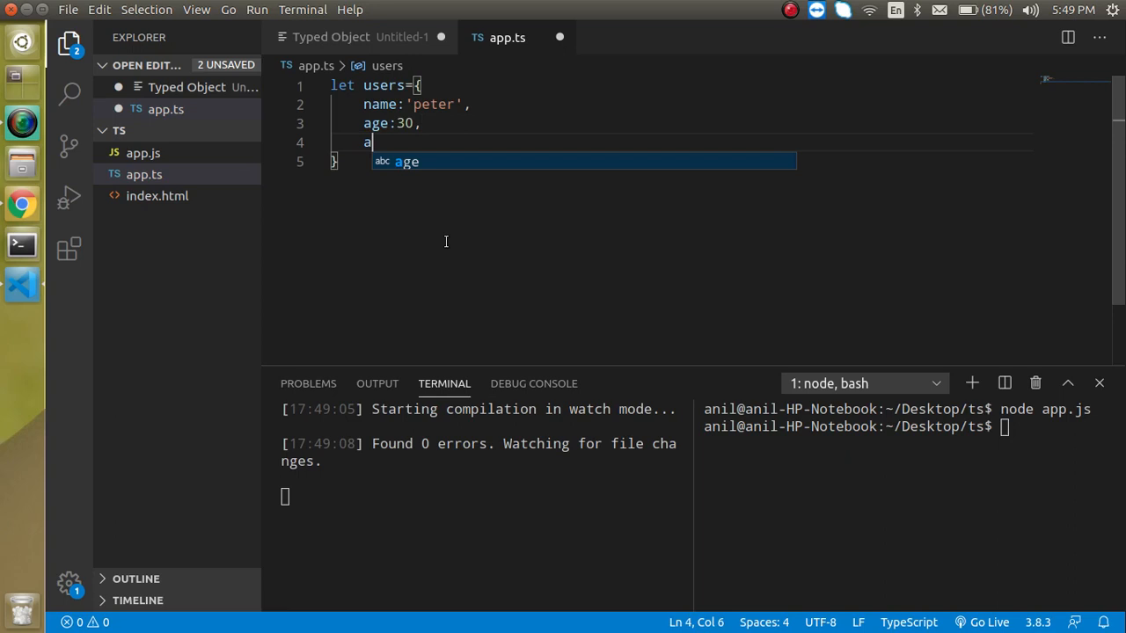
pyautogui.write("ddress:'")
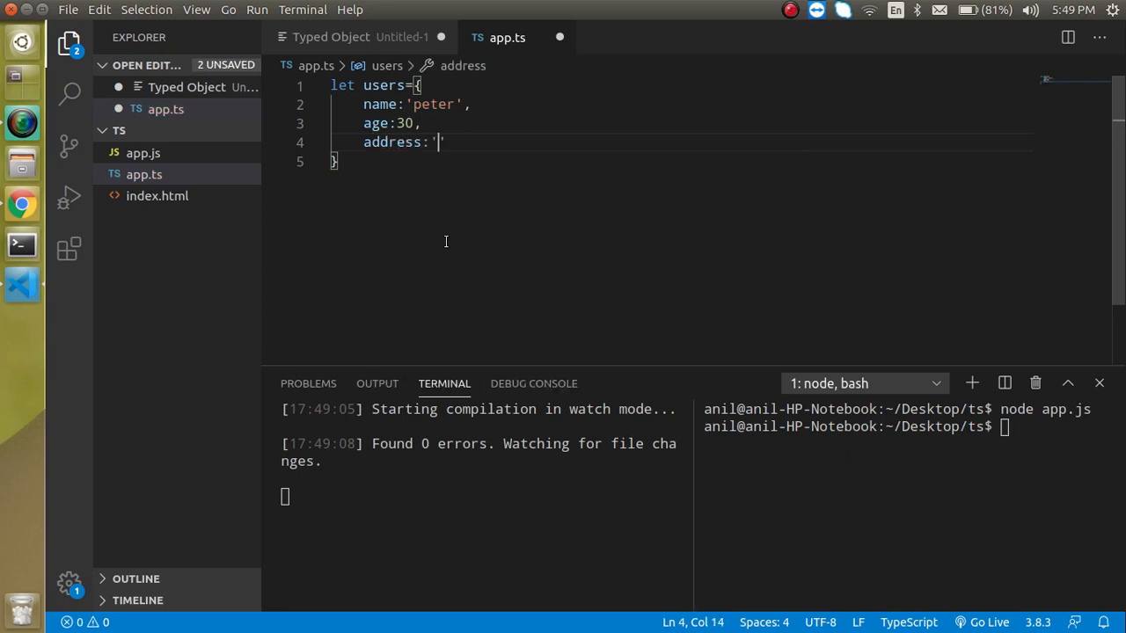
pyautogui.write('US')
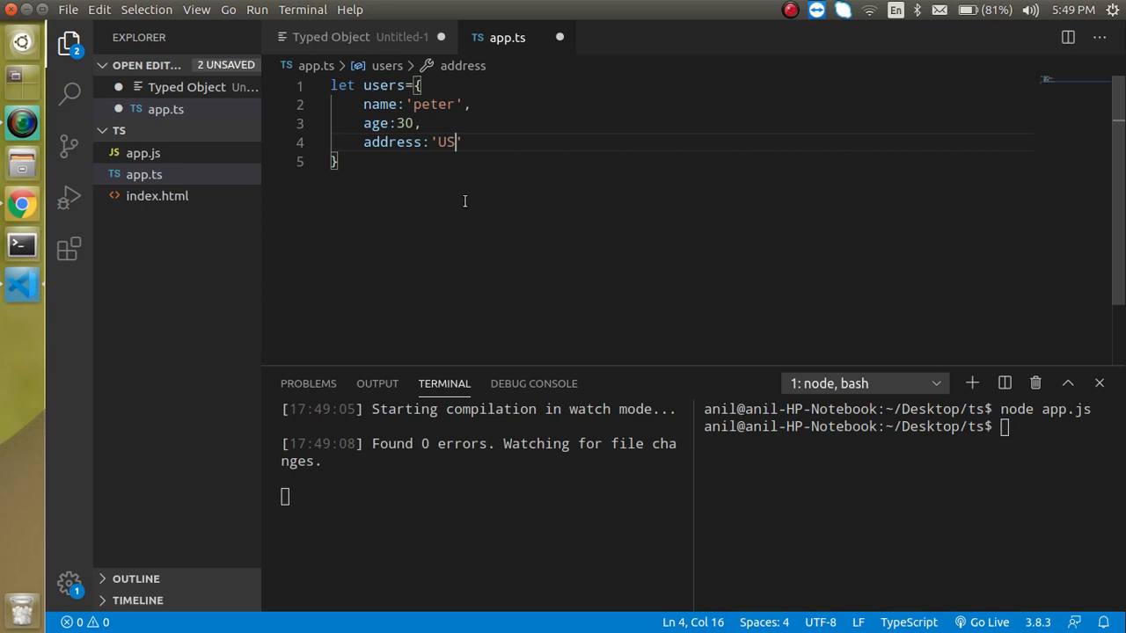
pyautogui.write('a')
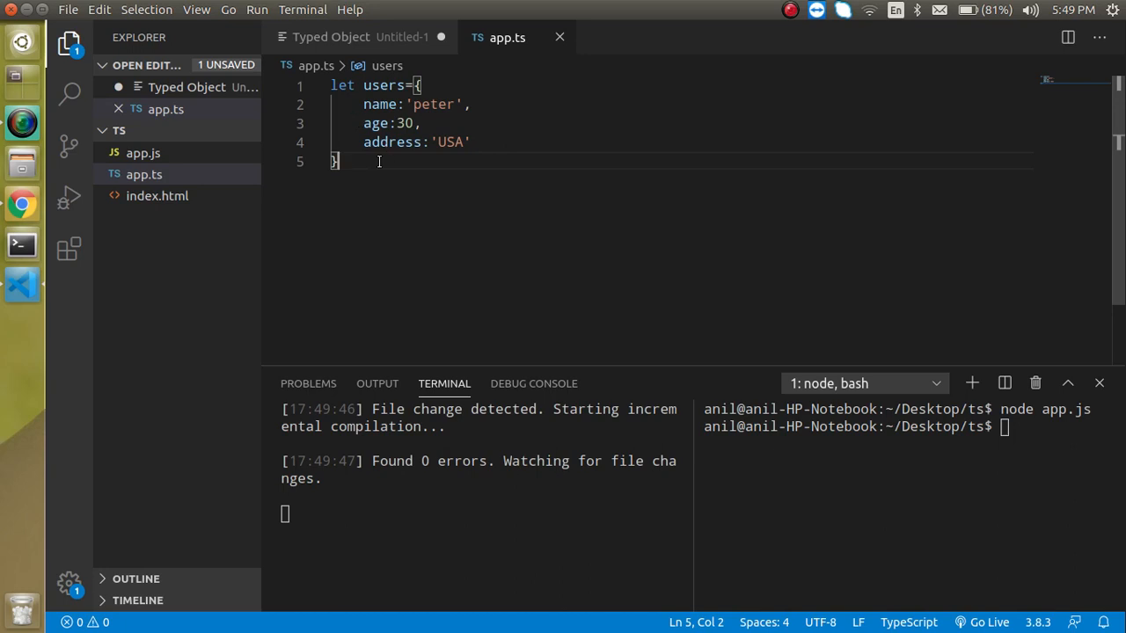
pyautogui.press('ctrl+a')
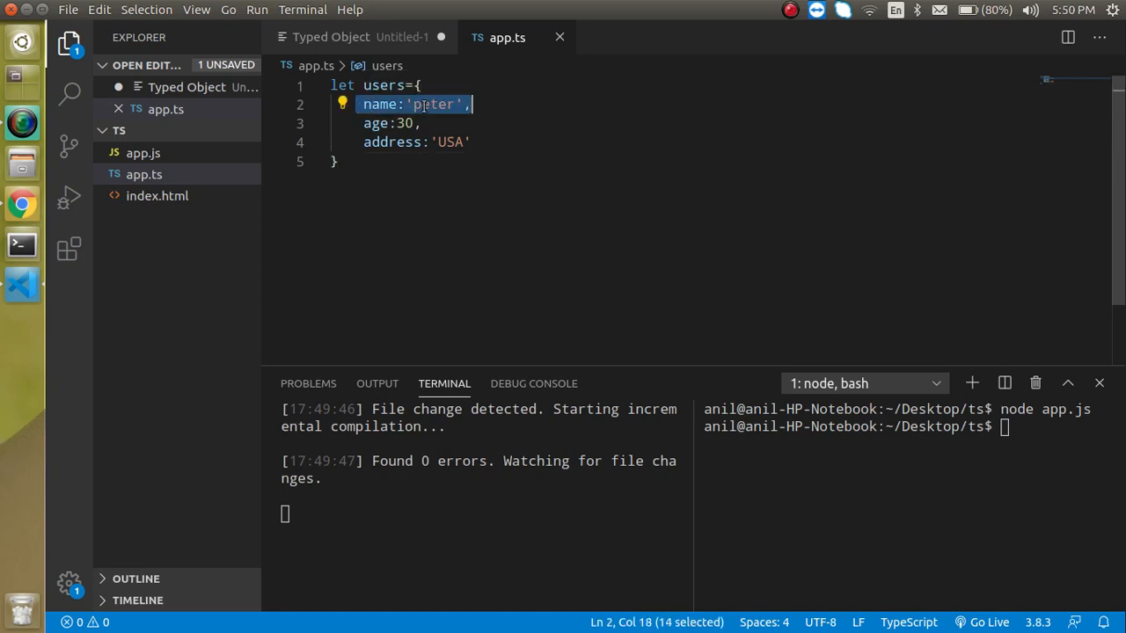
pyautogui.doubleClick(431, 103)
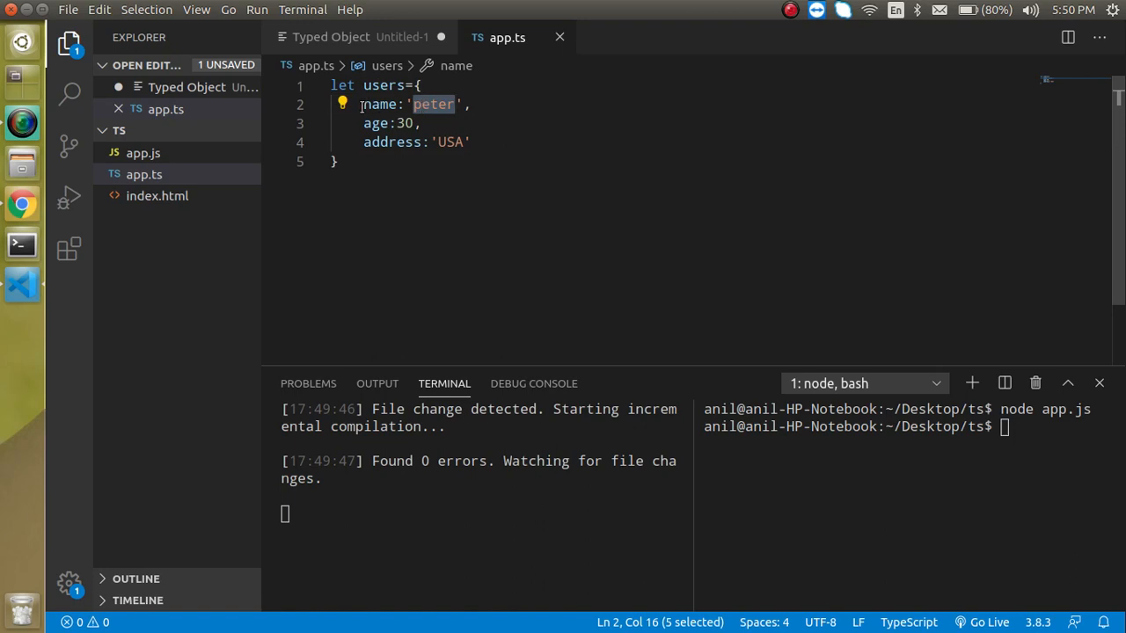
pyautogui.moveTo(360, 104); pyautogui.dragTo(473, 104)
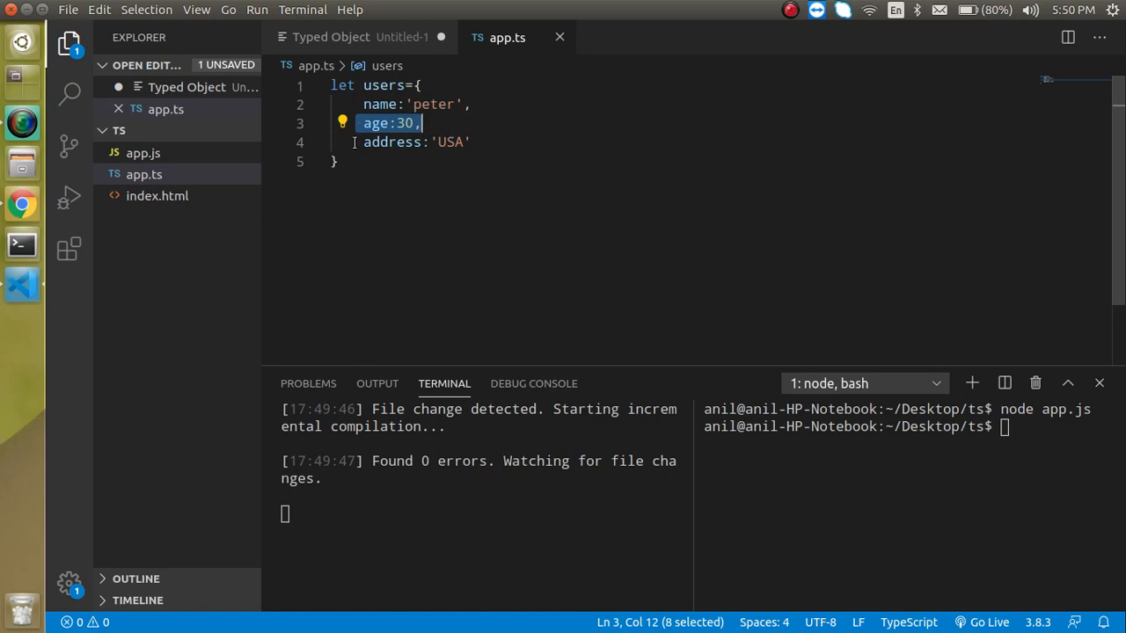
pyautogui.click(473, 142)
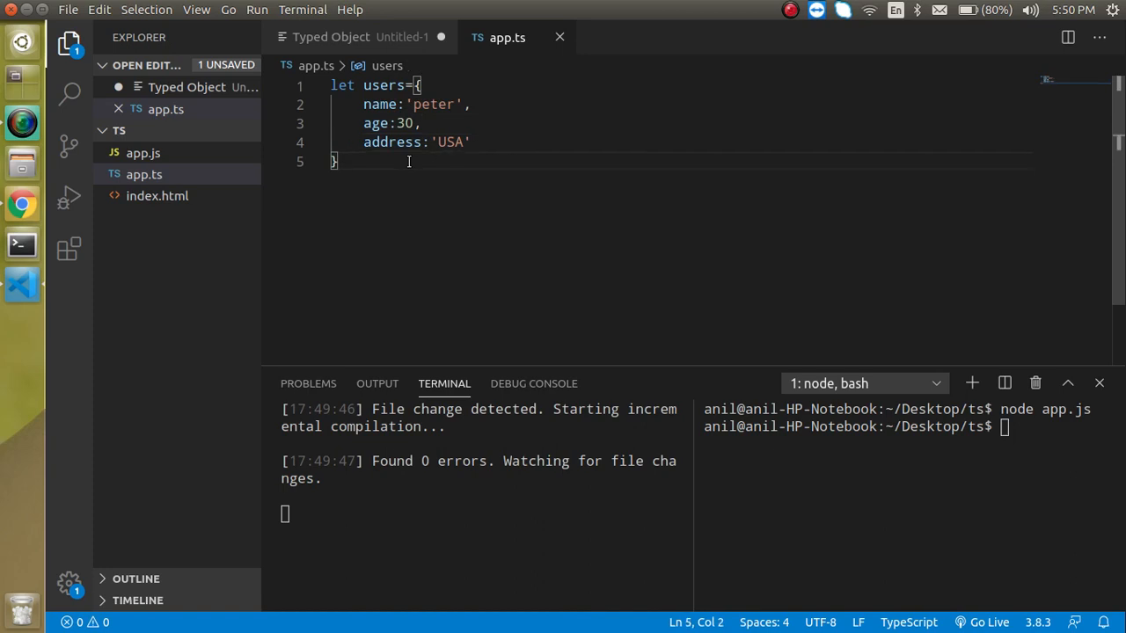
# Add users.name = 100 on line 6, triggering a type error.
pyautogui.write('user')
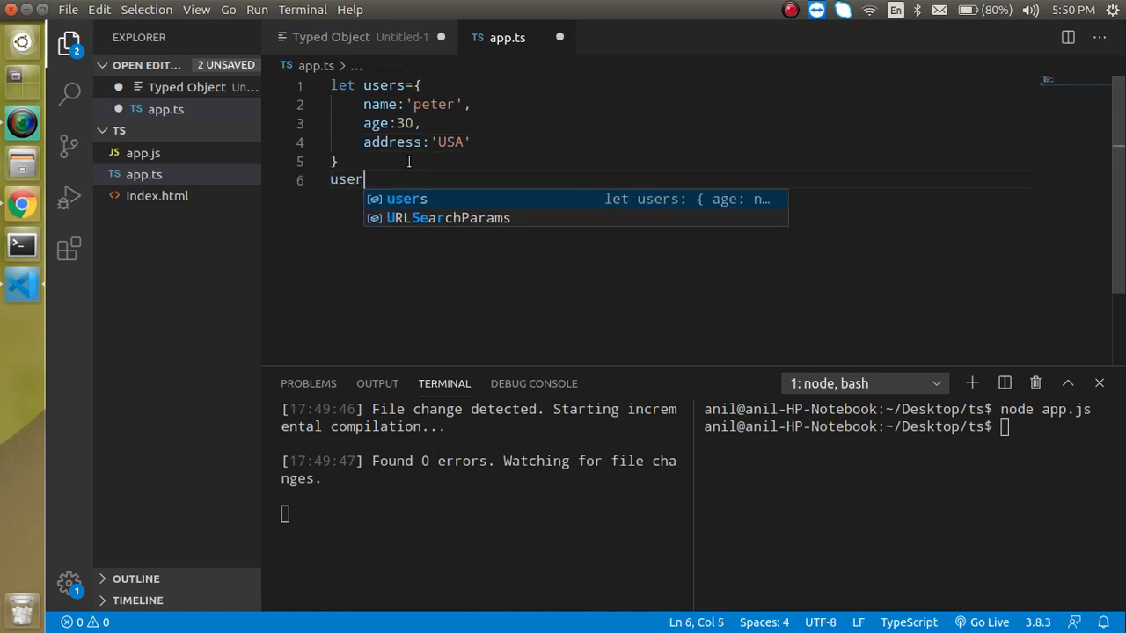
pyautogui.write('s.name')
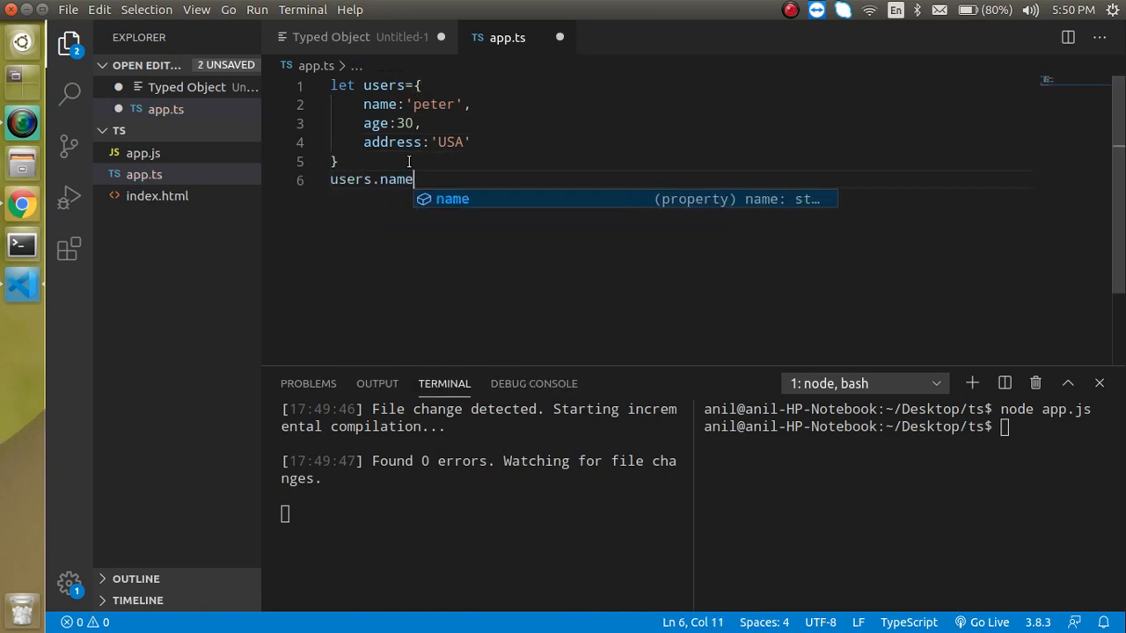
pyautogui.write('=100')
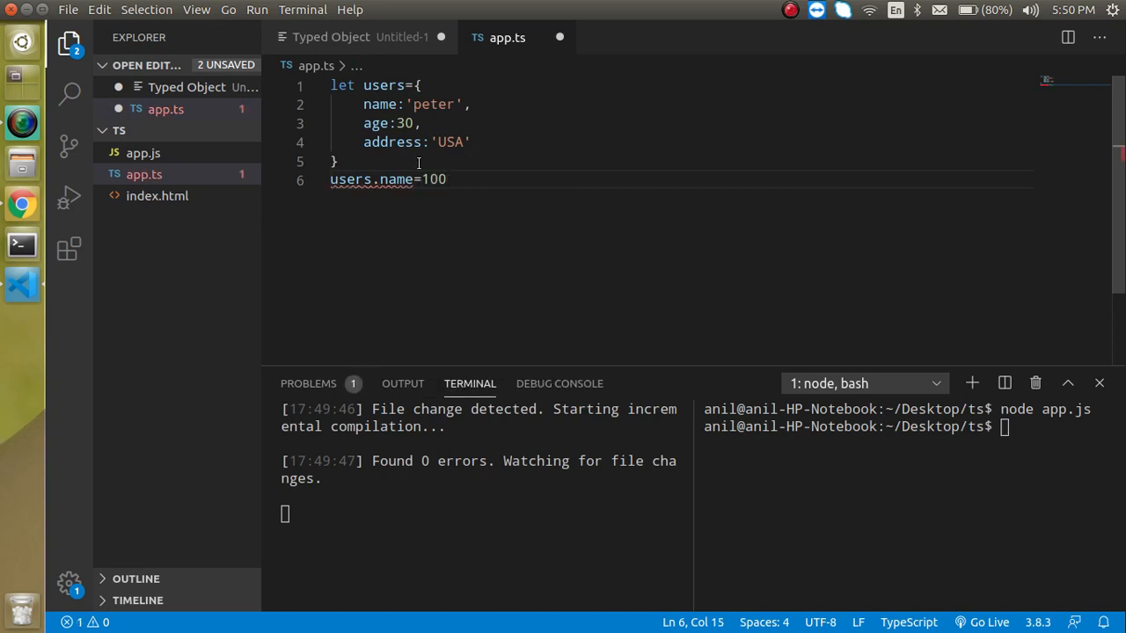
pyautogui.moveTo(391, 180)
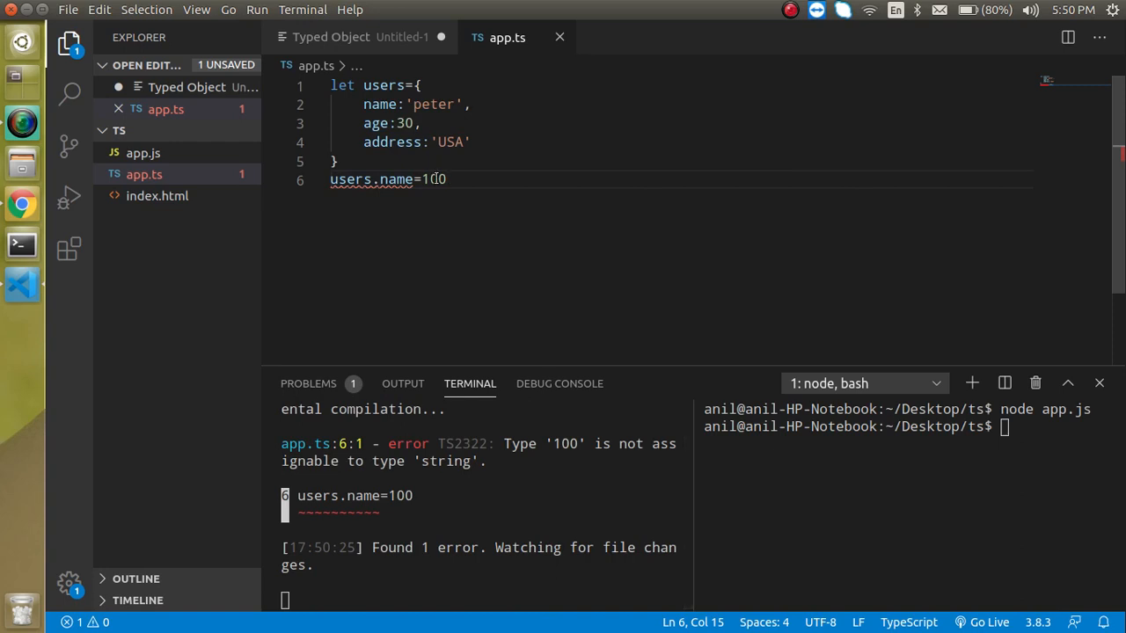
# Replace the value 100 with "bruce" so the assignment type-checks.
pyautogui.doubleClick(431, 180)
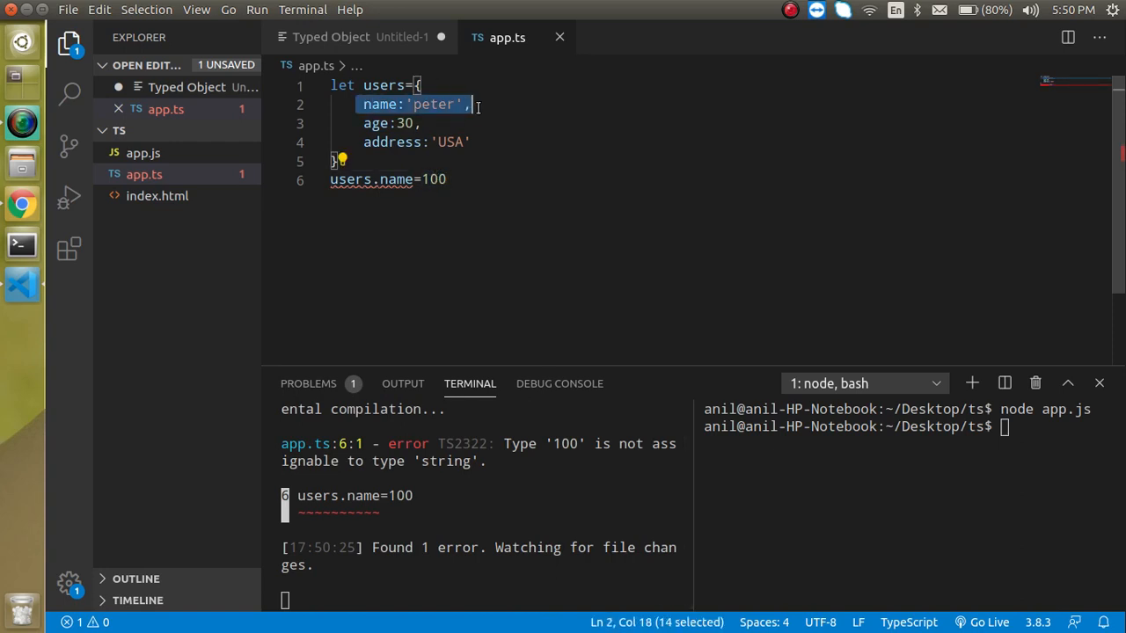
pyautogui.doubleClick(433, 180)
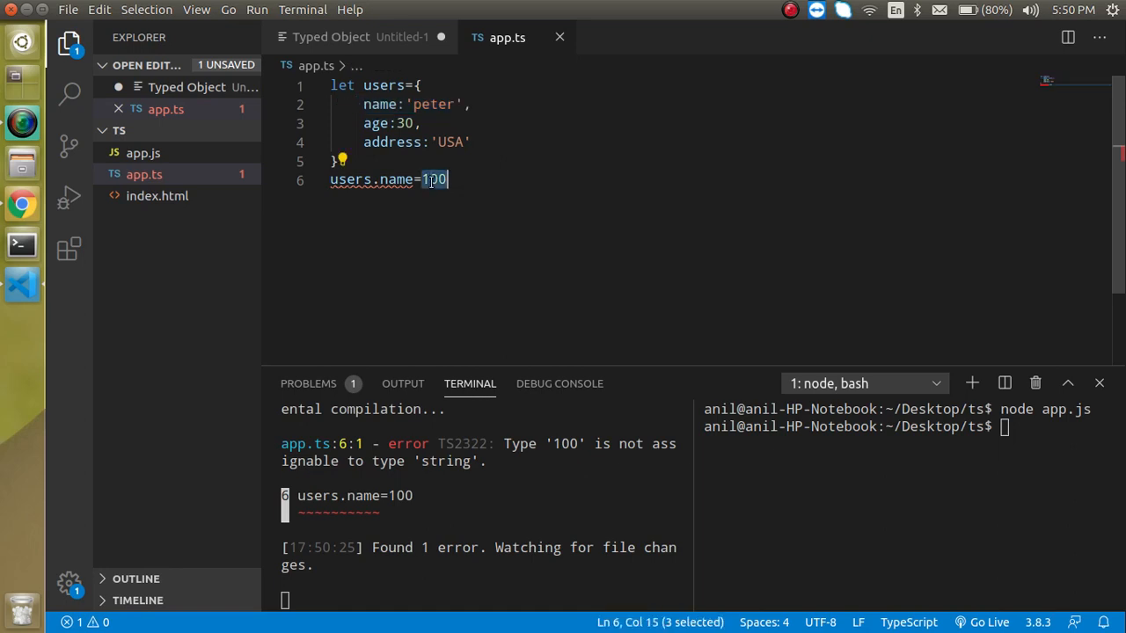
pyautogui.write('"bruce"')
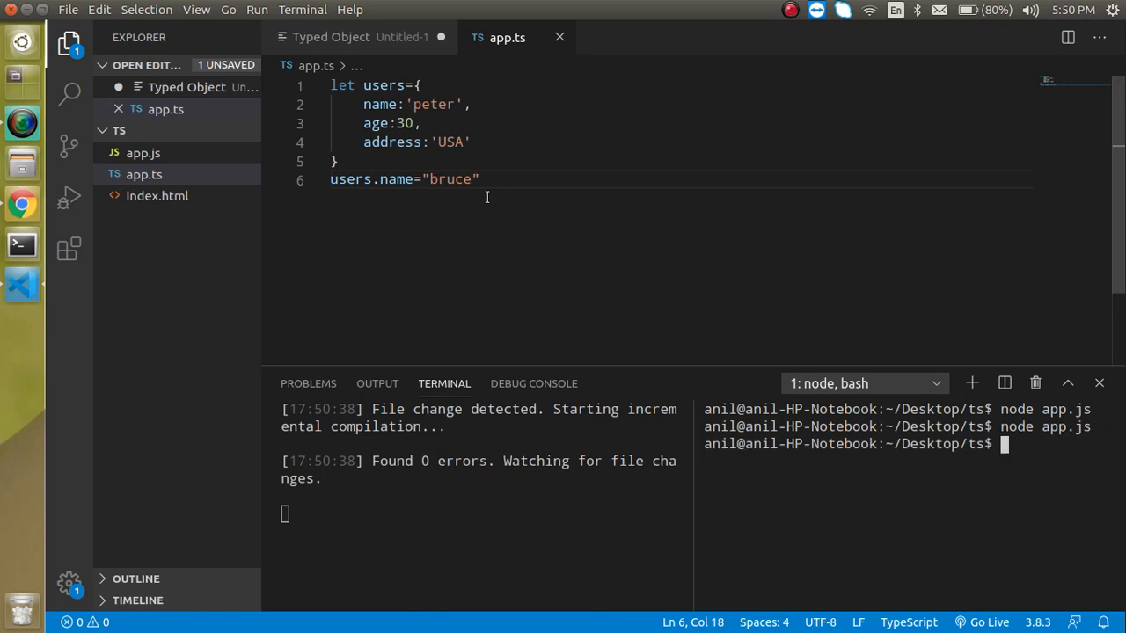
# Add console.warn(users) on line 8 and save to recompile.
pyautogui.write('conso')
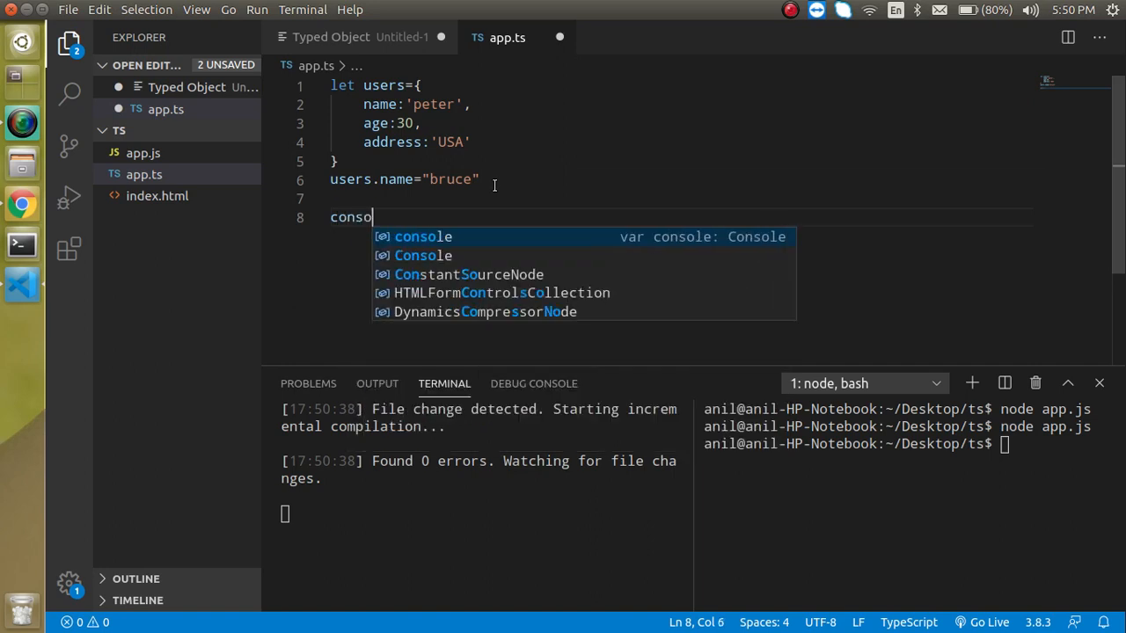
pyautogui.write('le.warn')
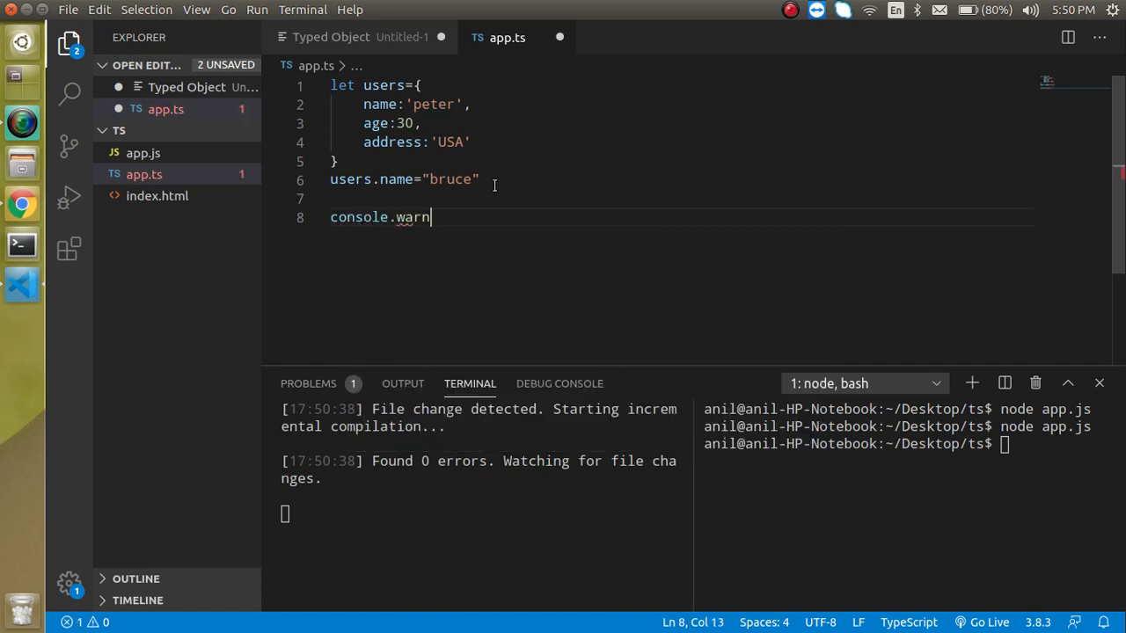
pyautogui.write('(users)')
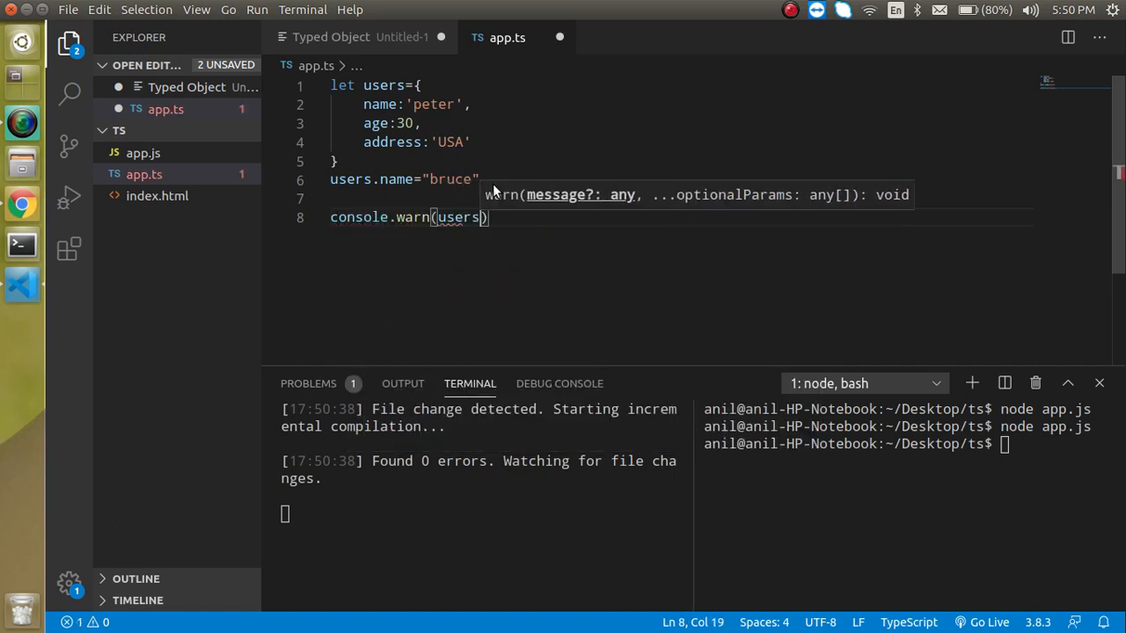
pyautogui.press('ctrl+/')
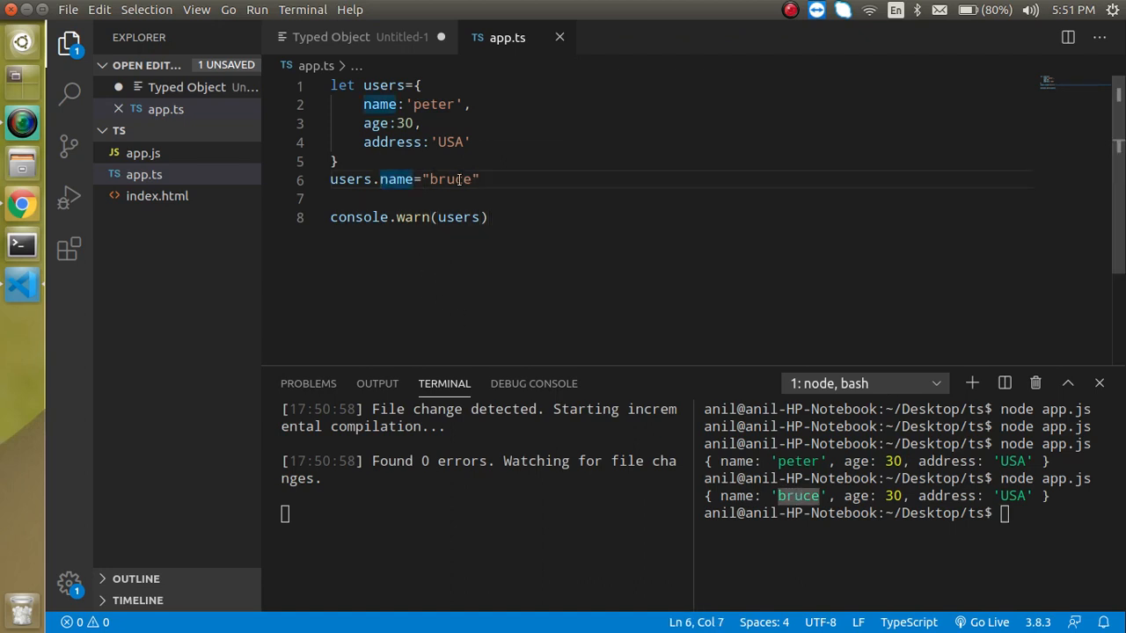
# Annotate users as any so name 100 compiles, then remove :any and view the Typed Object notes.
pyautogui.doubleClick(448, 179)
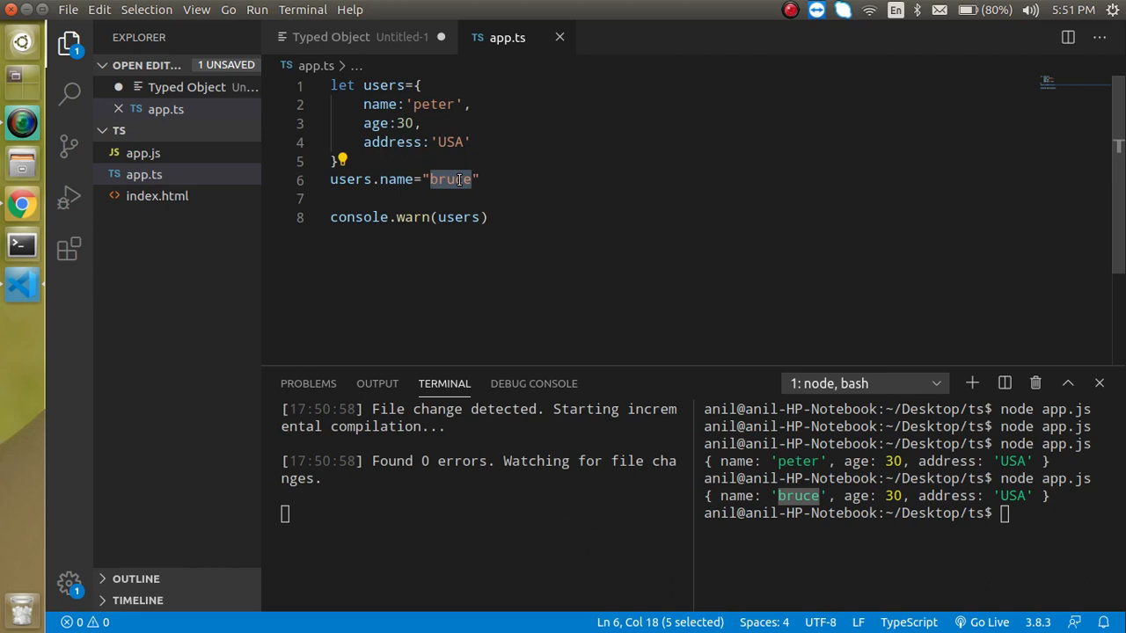
pyautogui.click(383, 85)
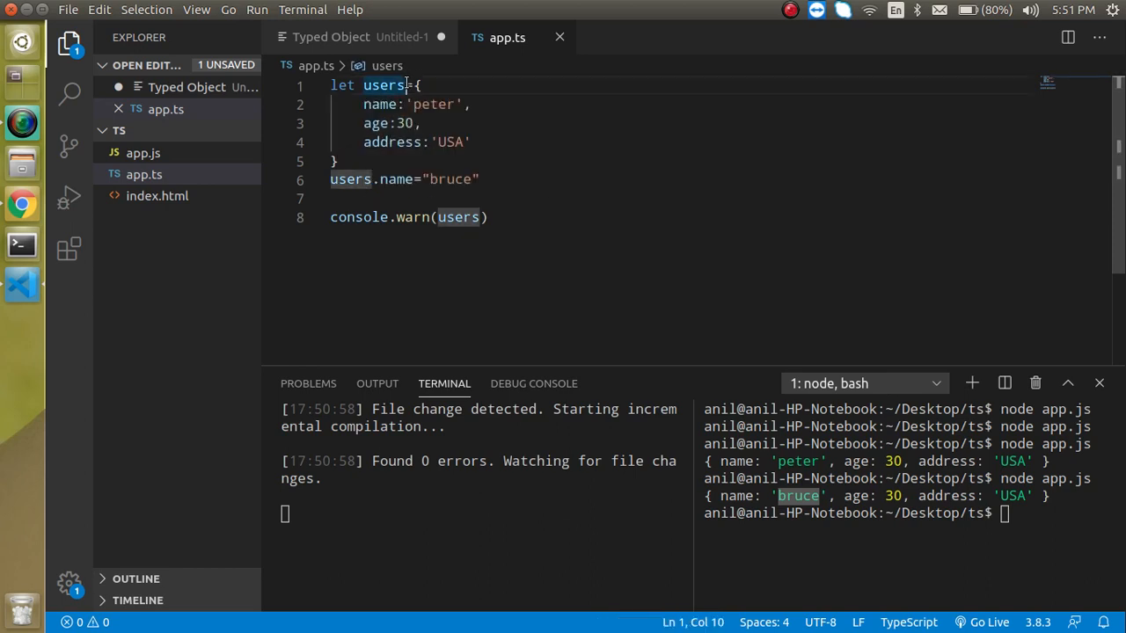
pyautogui.write(':any')
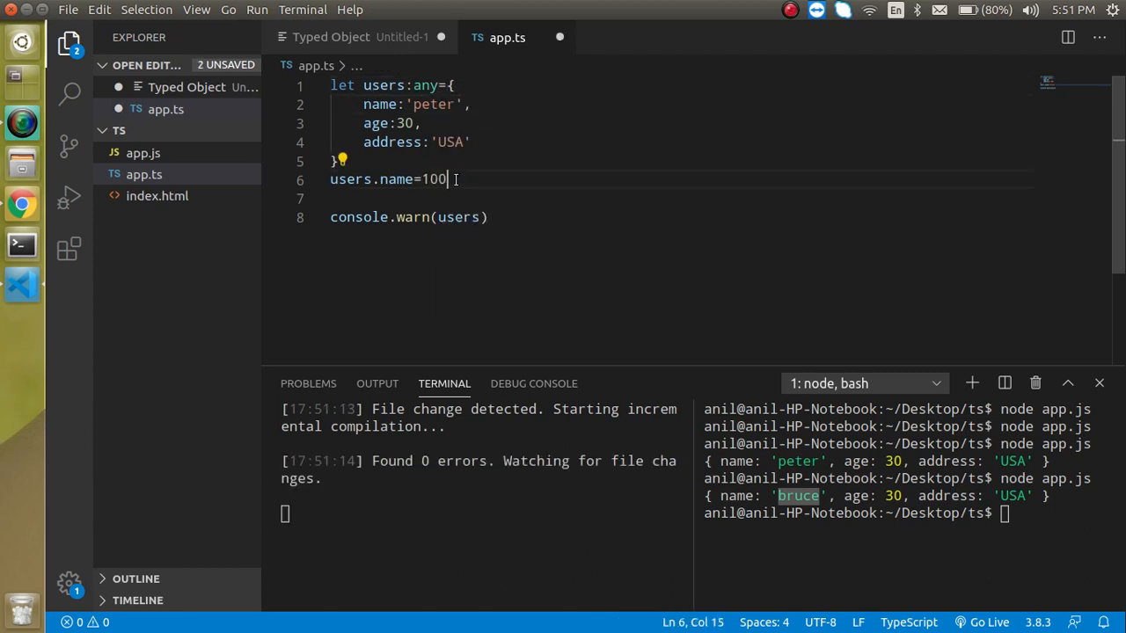
pyautogui.press('ctrl+s')
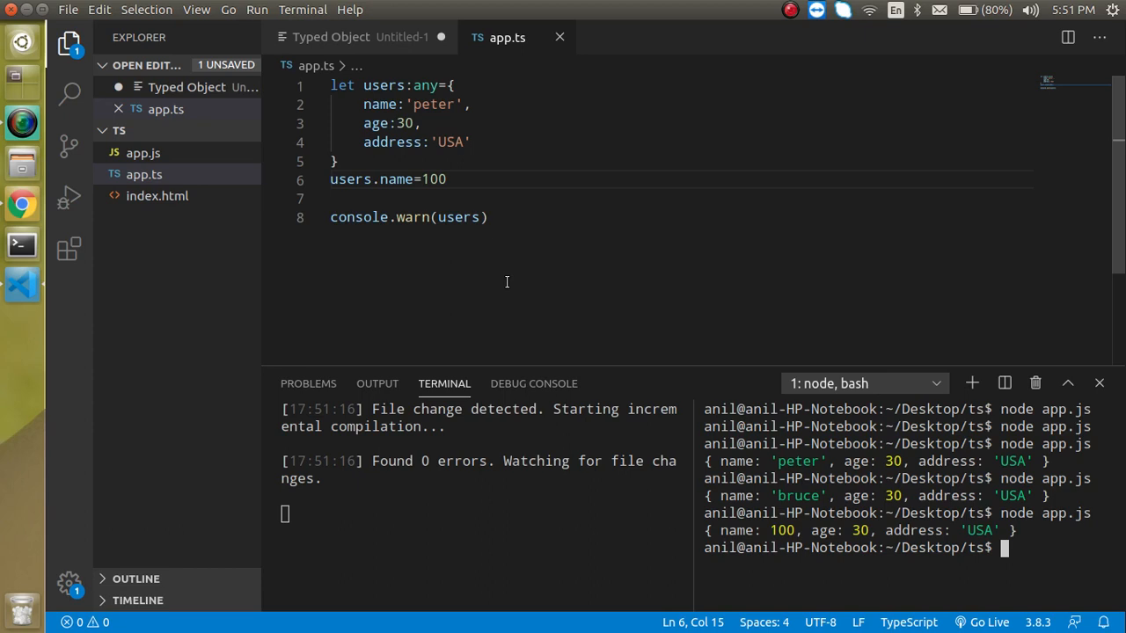
pyautogui.moveTo(439, 109)
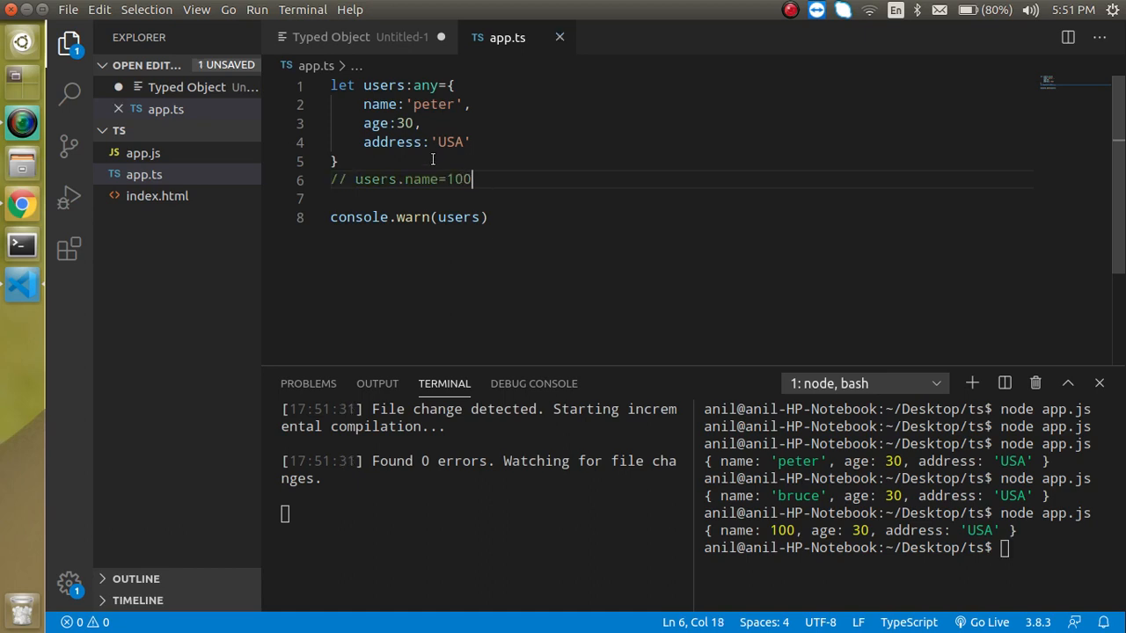
pyautogui.doubleClick(426, 85)
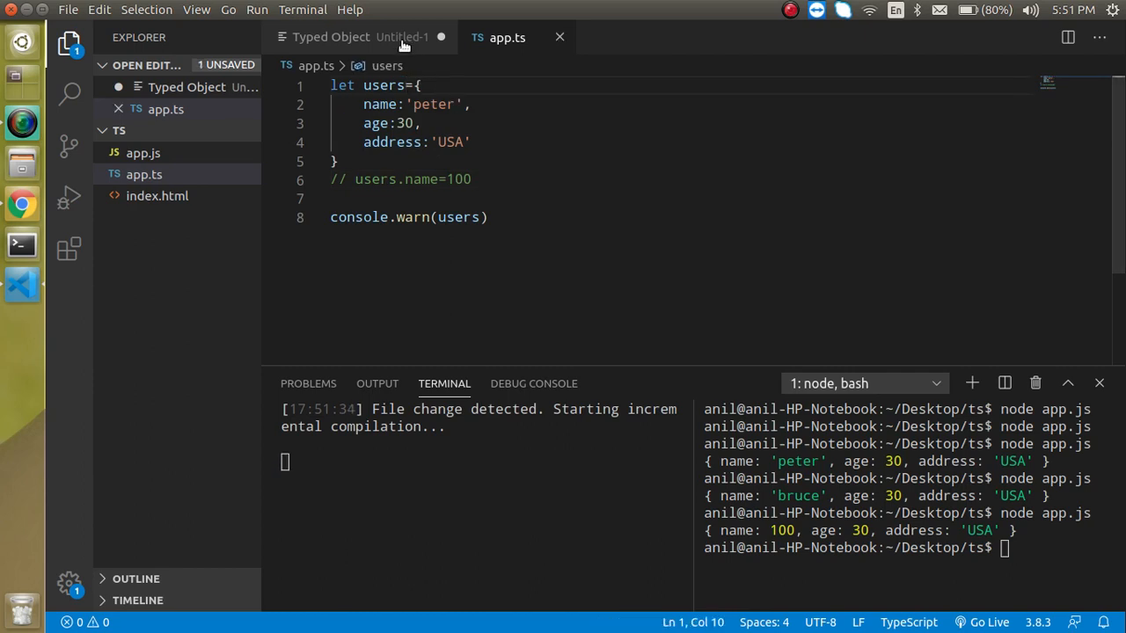
pyautogui.click(331, 37)
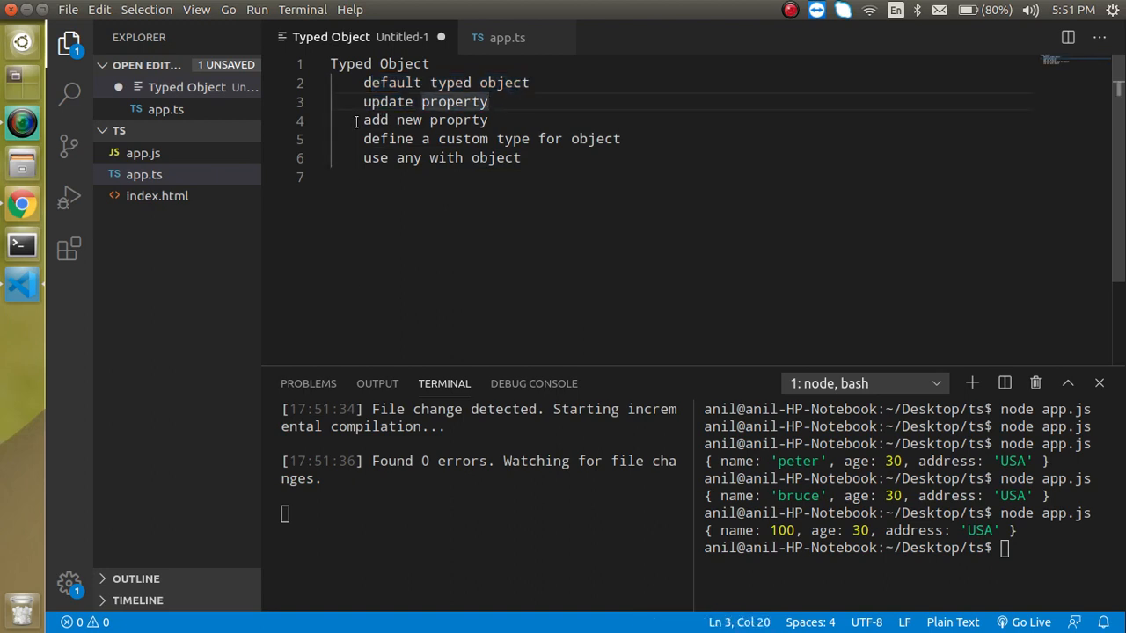
pyautogui.click(507, 37)
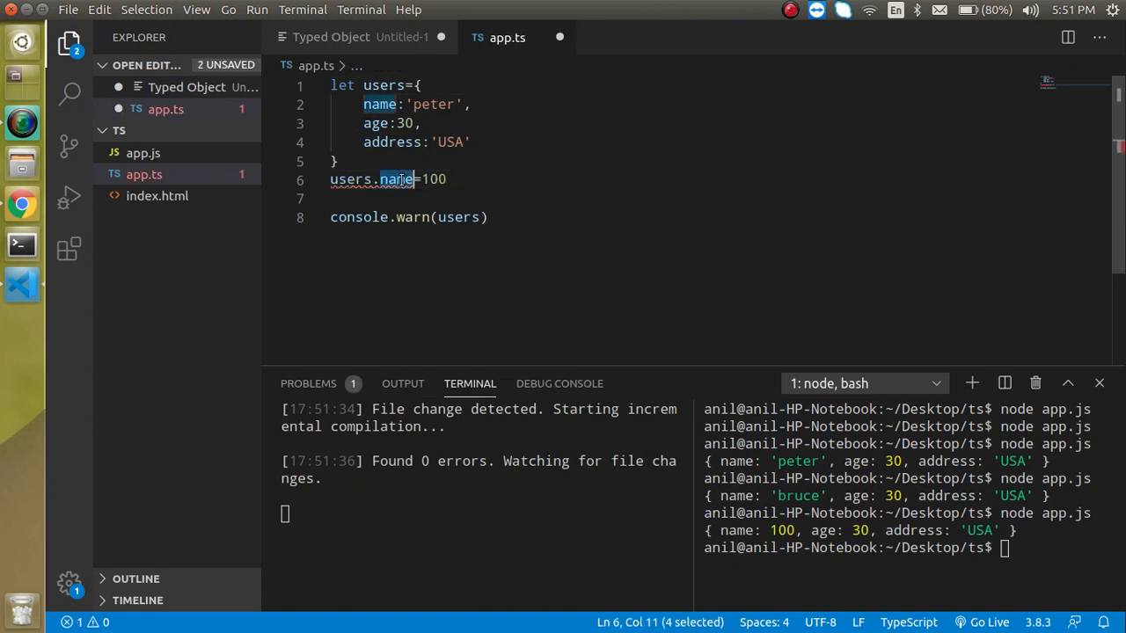
pyautogui.write('email')
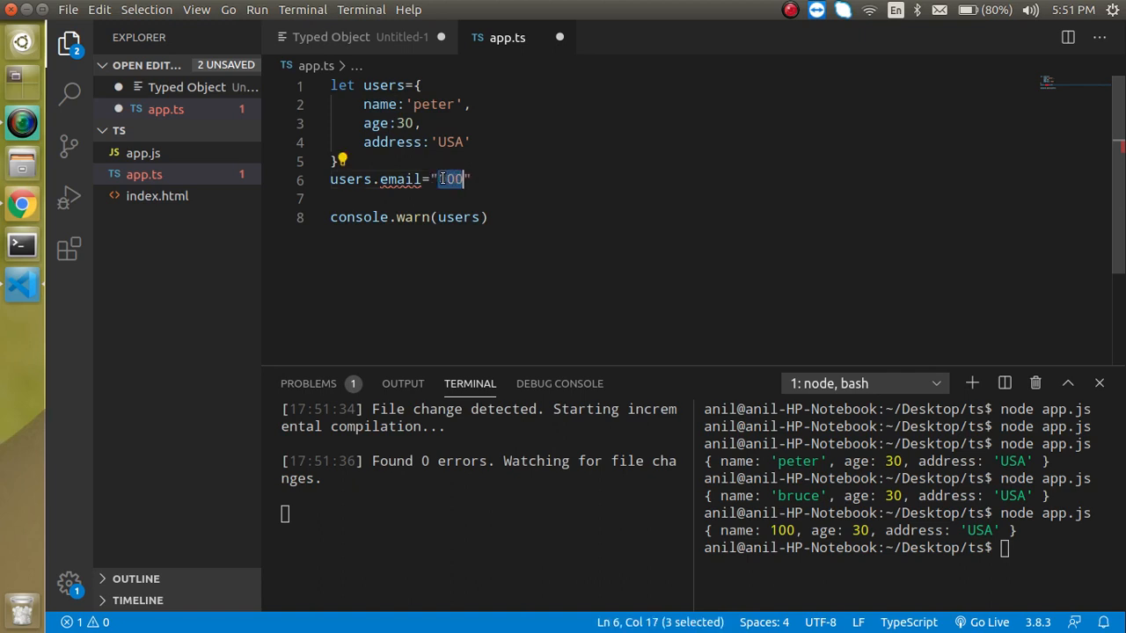
pyautogui.write('lert')
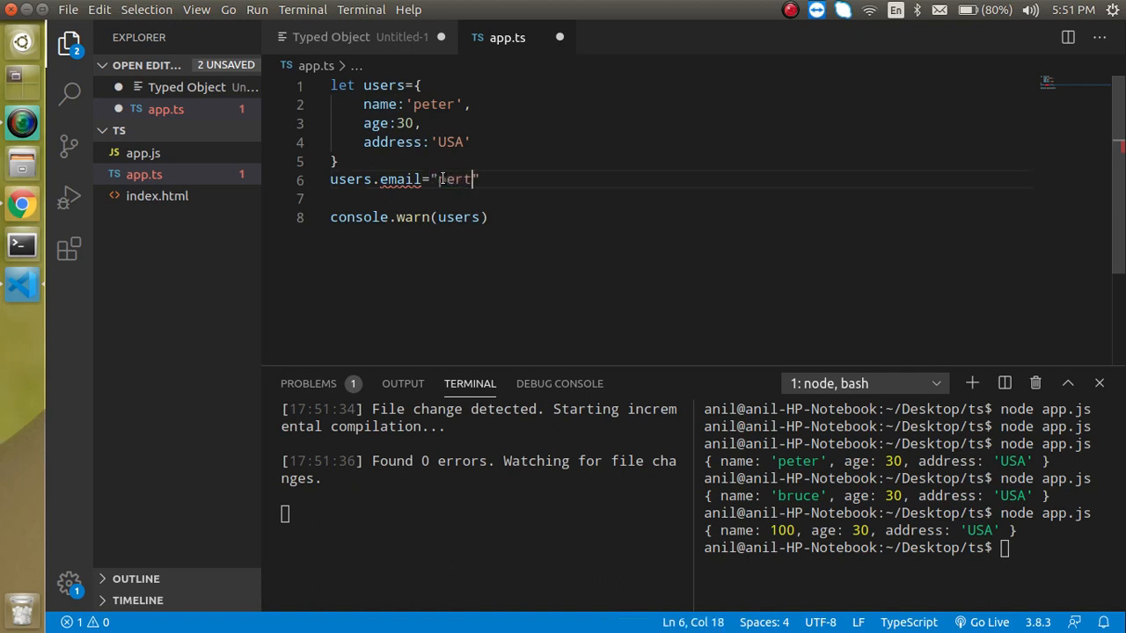
pyautogui.write('@test.com')
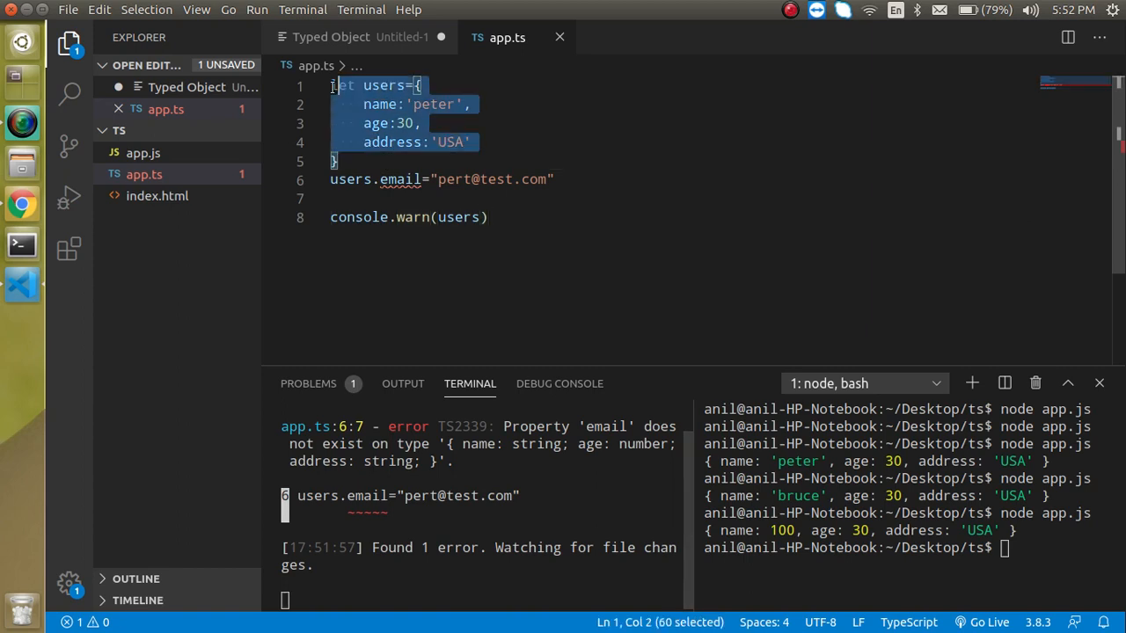
pyautogui.moveTo(343, 85)
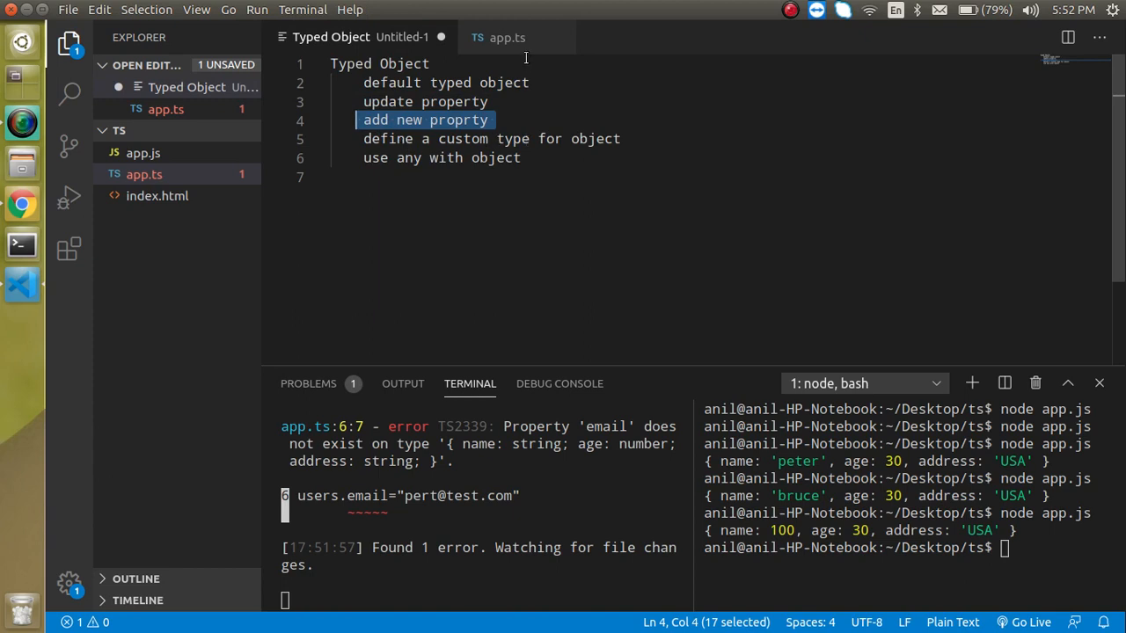
# Declare interface usersType with name, age number and address string, then retype name as number.
pyautogui.click(499, 37)
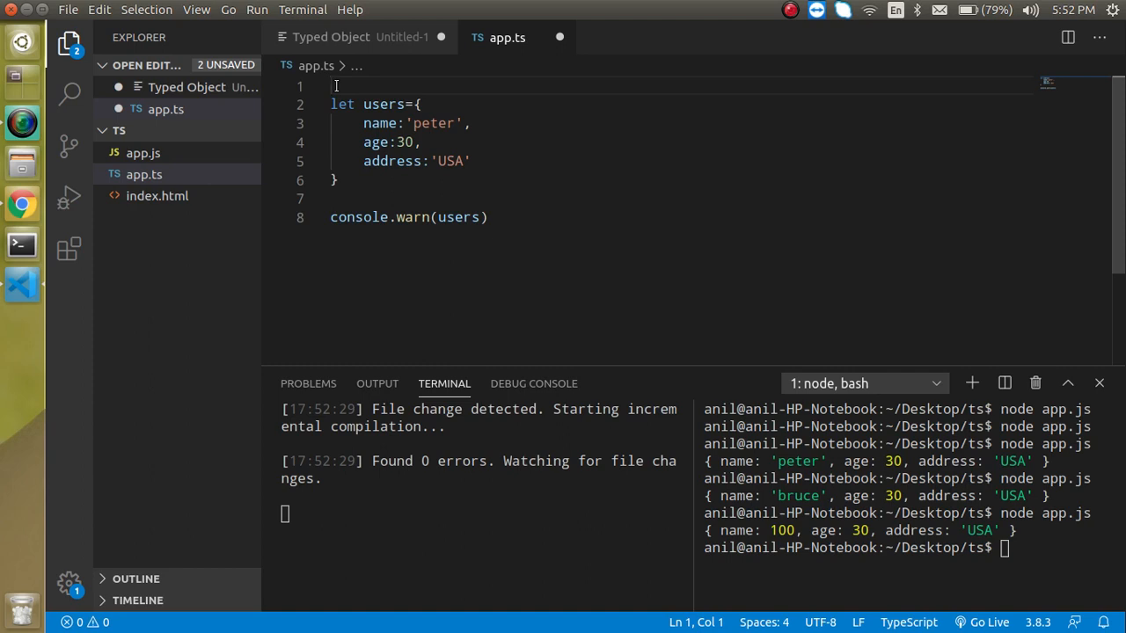
pyautogui.write('inf')
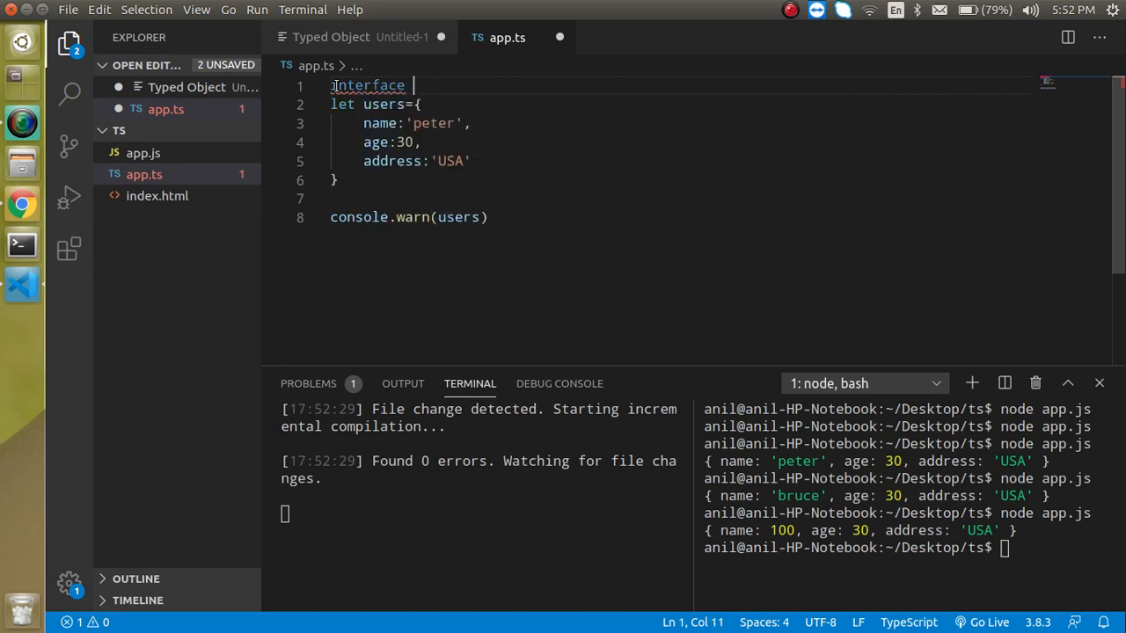
pyautogui.write('user')
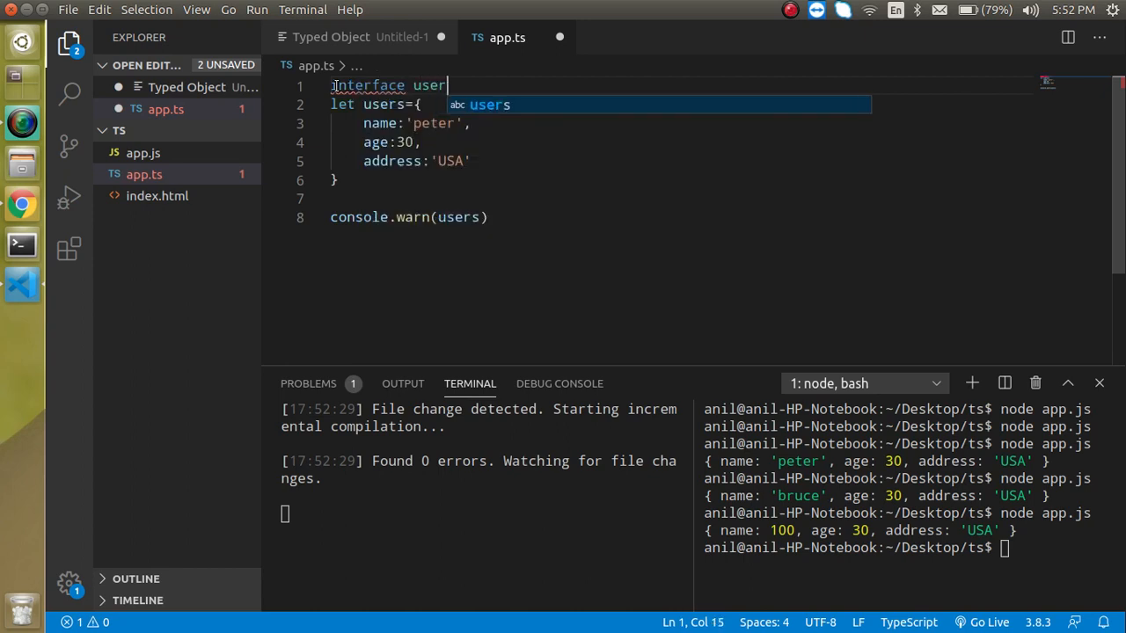
pyautogui.write('sType{')
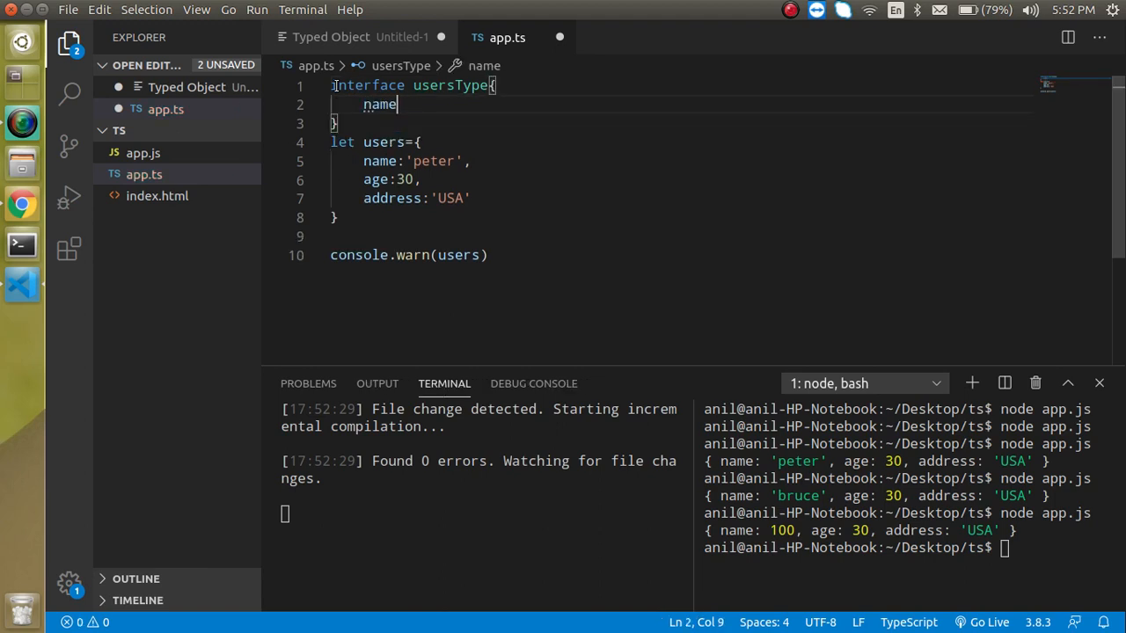
pyautogui.write(':string,')
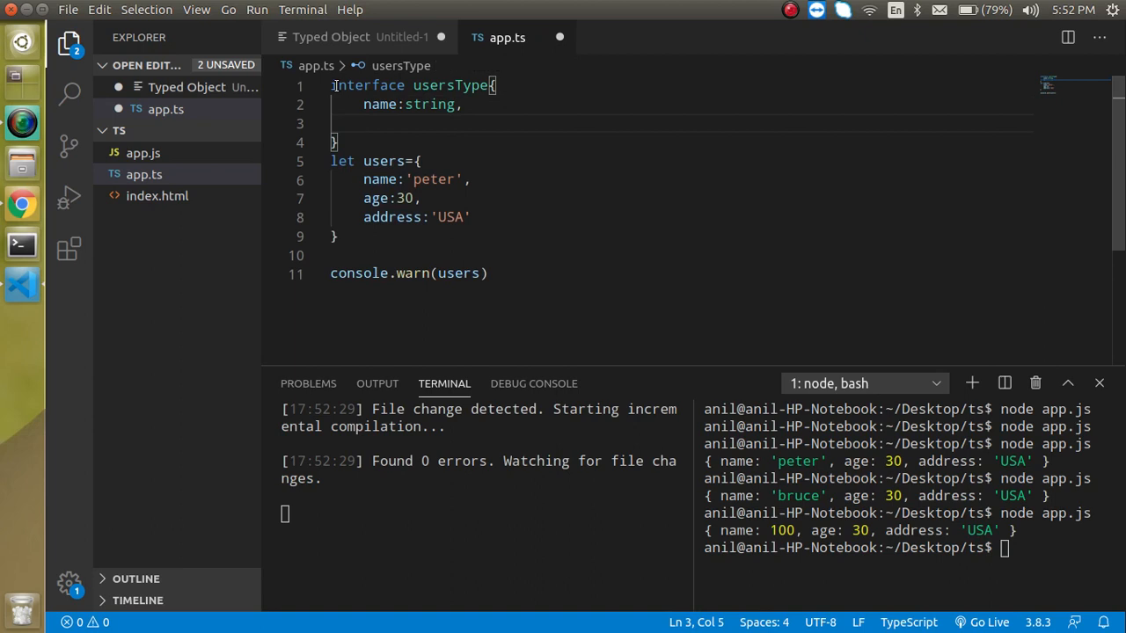
pyautogui.write('age:number,')
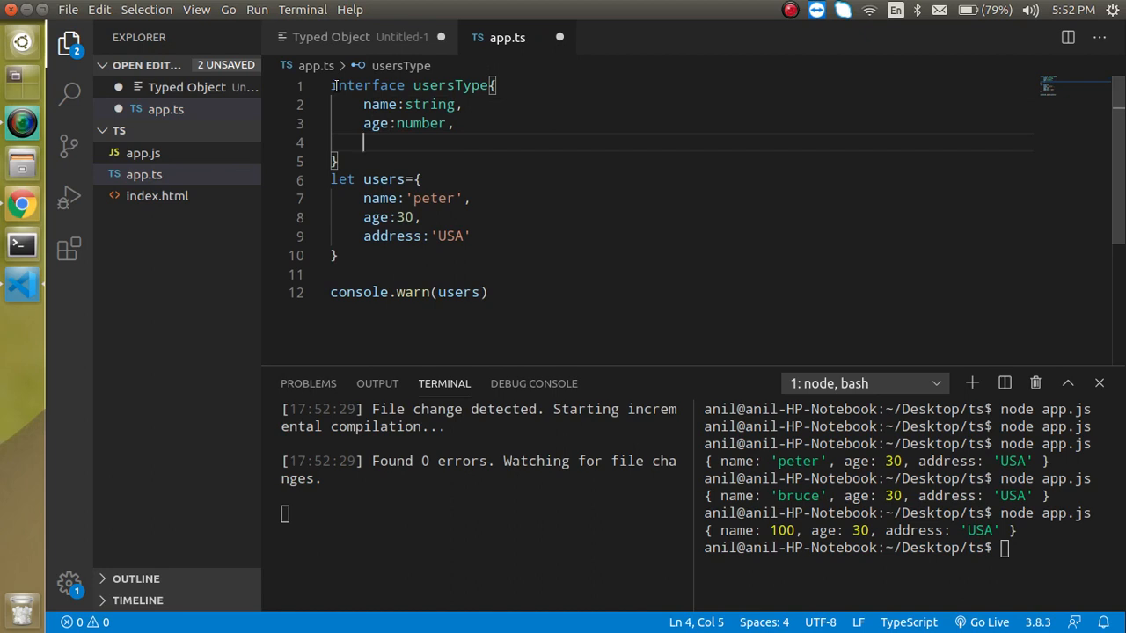
pyautogui.write('address')
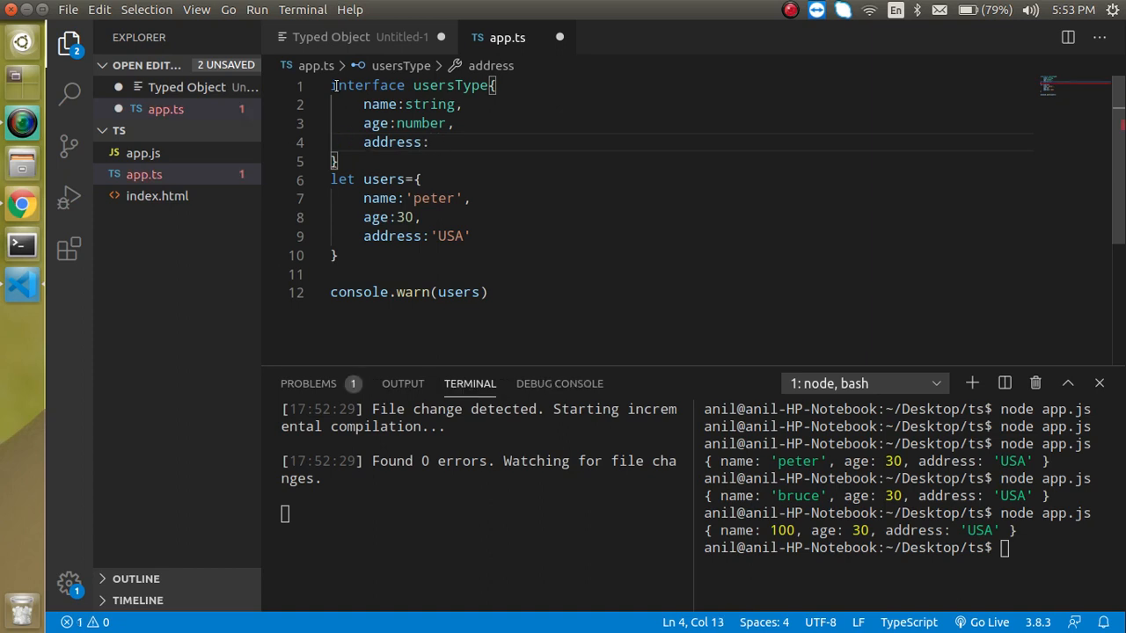
pyautogui.write(':string')
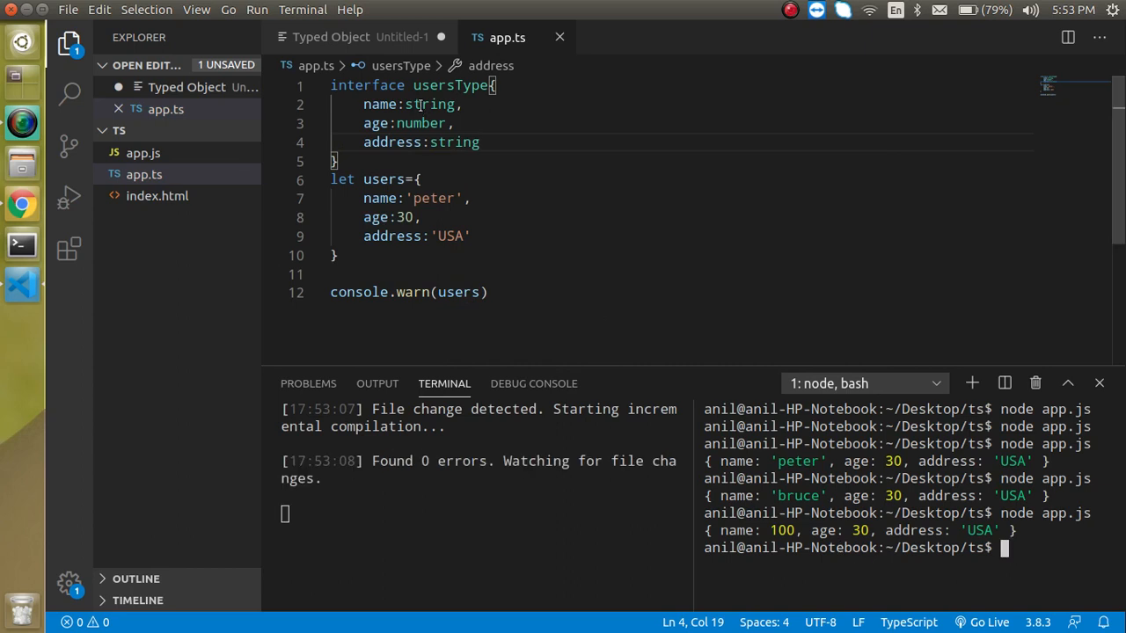
pyautogui.write('number')
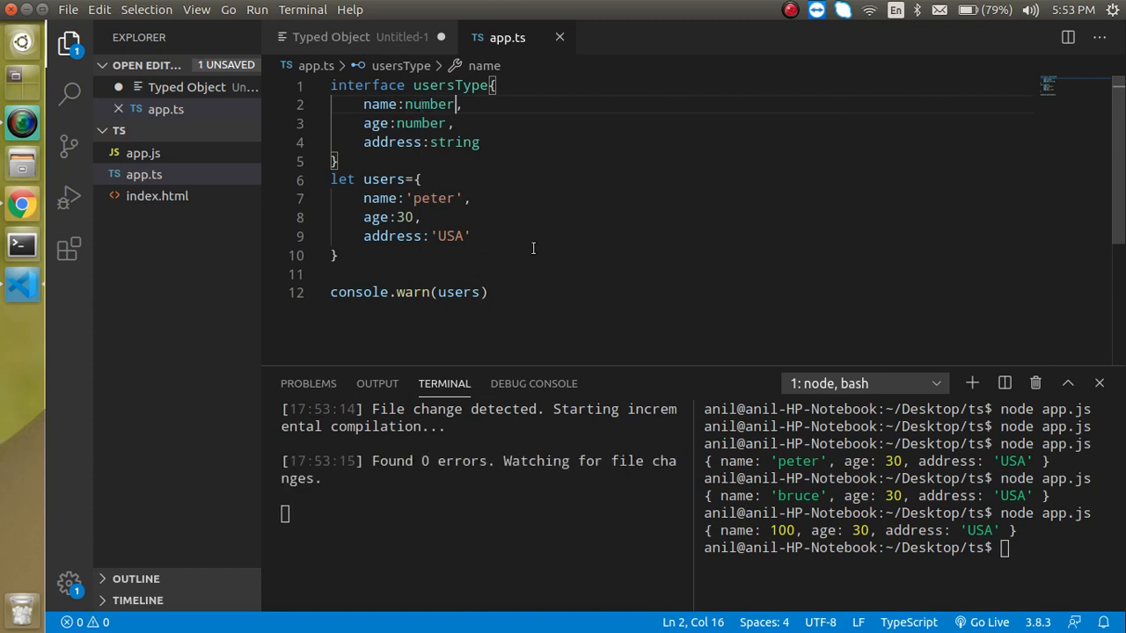
# Annotate users as usersType, test name 100, then restore 'peter' and name:string.
pyautogui.doubleClick(382, 179)
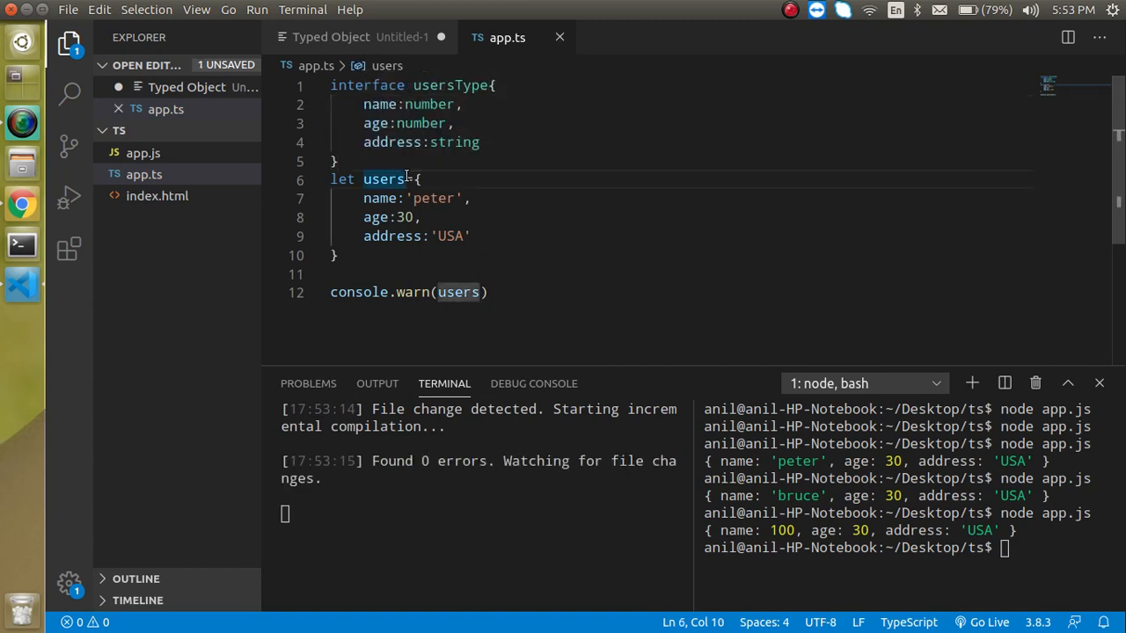
pyautogui.write(':usersType')
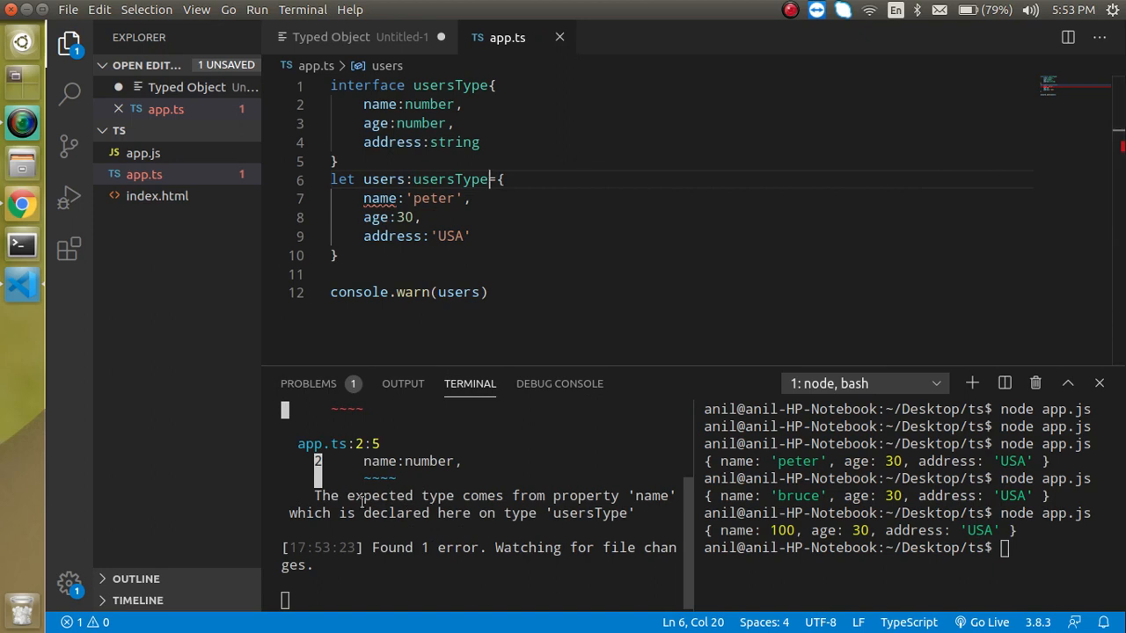
pyautogui.moveTo(589, 502)
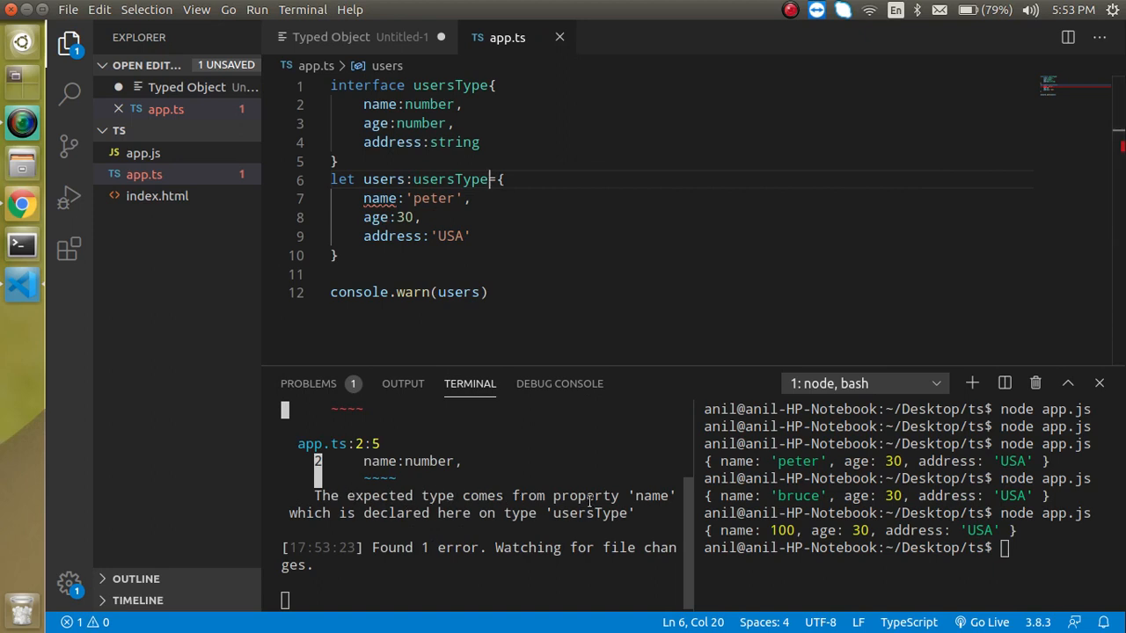
pyautogui.moveTo(495, 517)
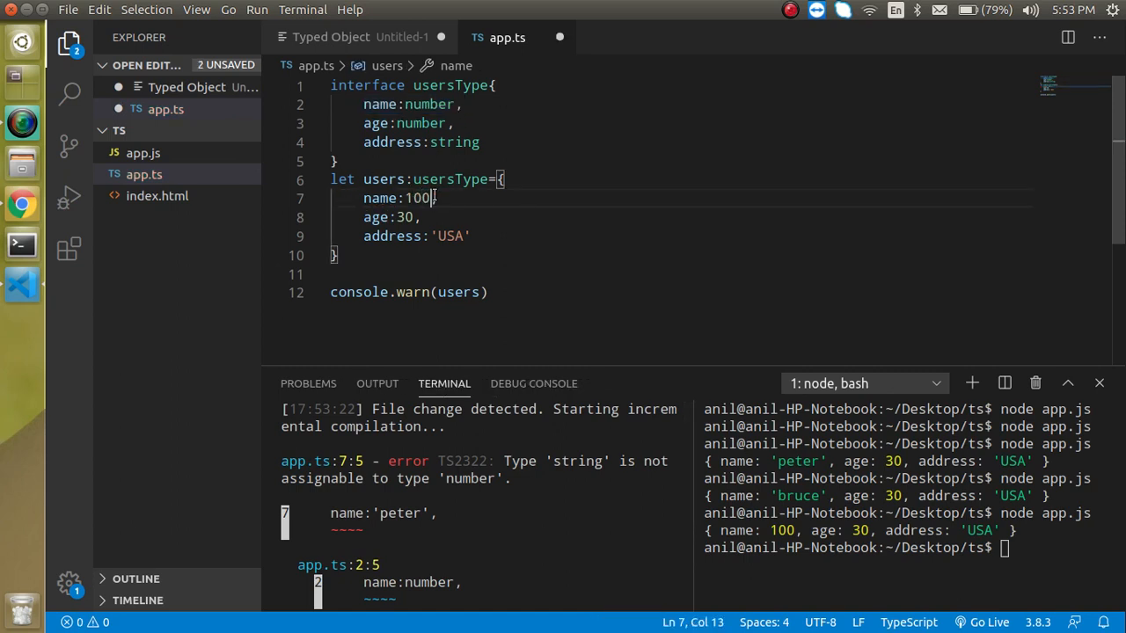
pyautogui.press('cmd+s')
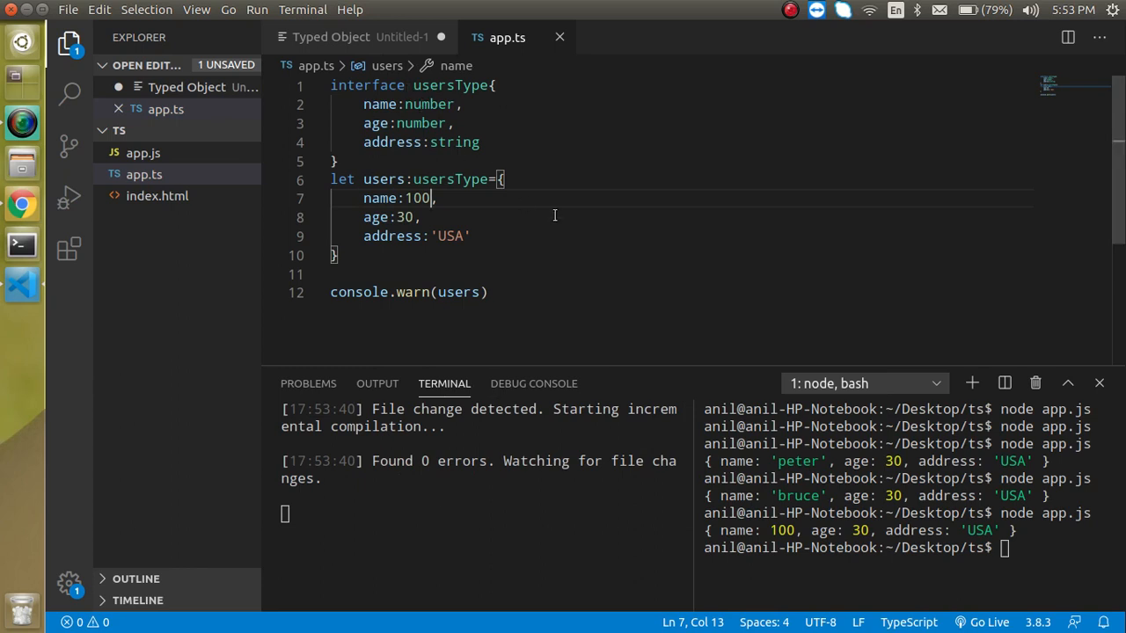
pyautogui.write("'peter'")
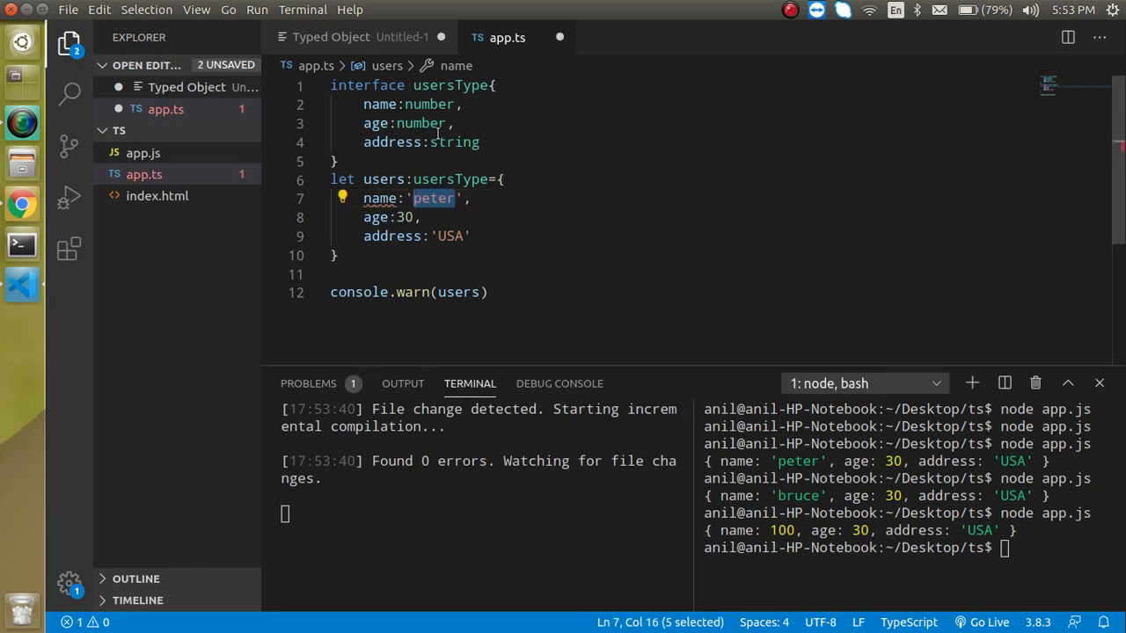
pyautogui.write('string')
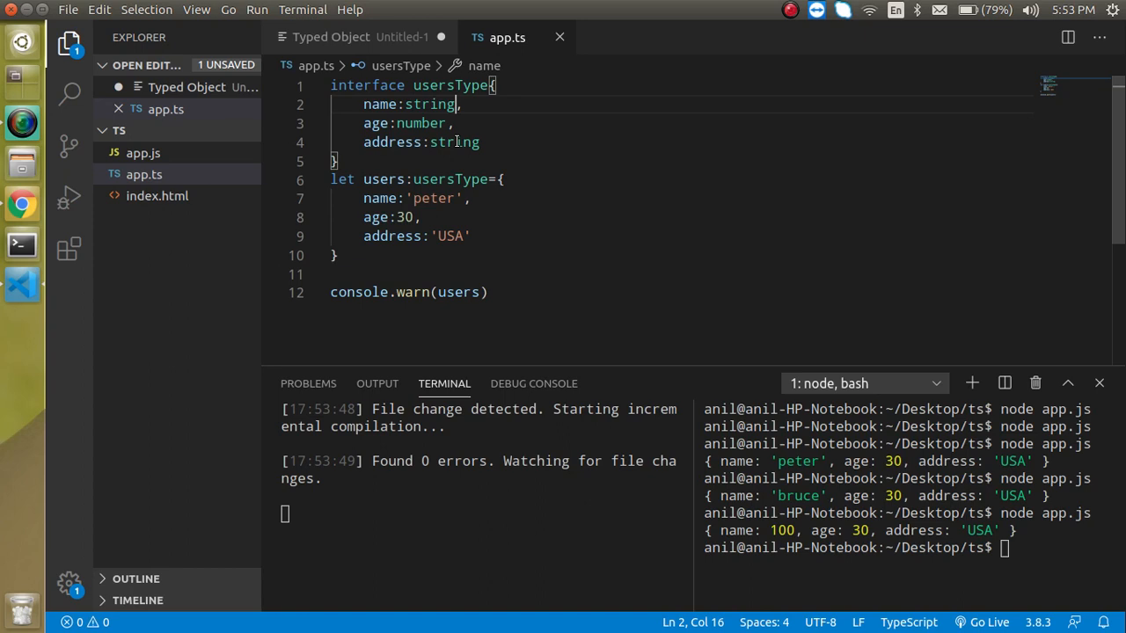
# Change address's interface type to any and set its value to true.
pyautogui.doubleClick(454, 142)
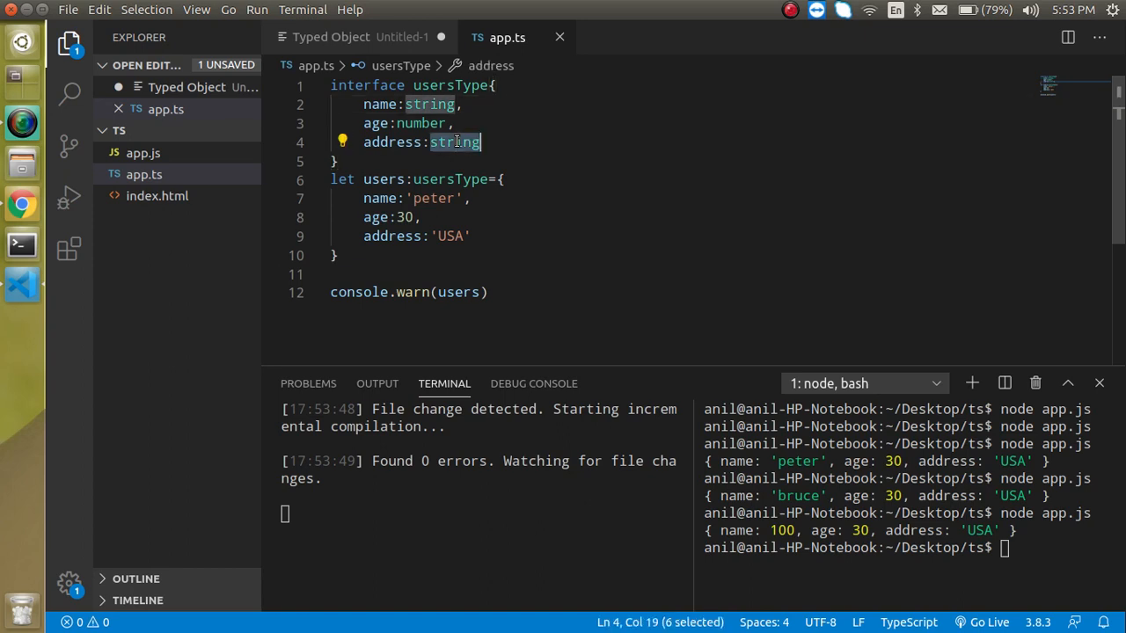
pyautogui.write('any')
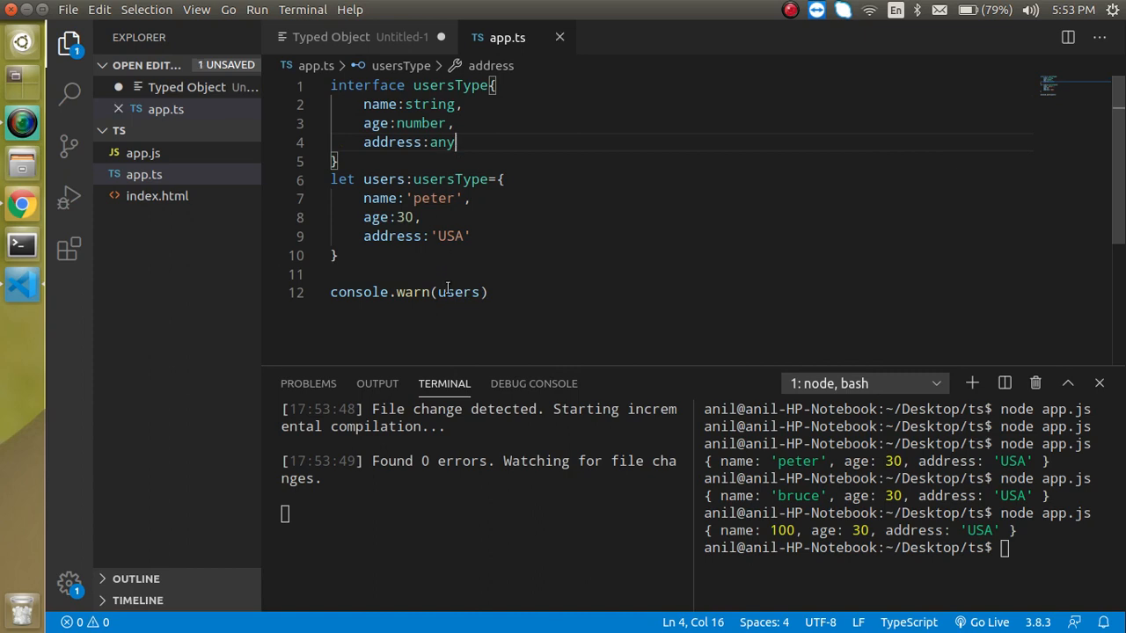
pyautogui.doubleClick(451, 235)
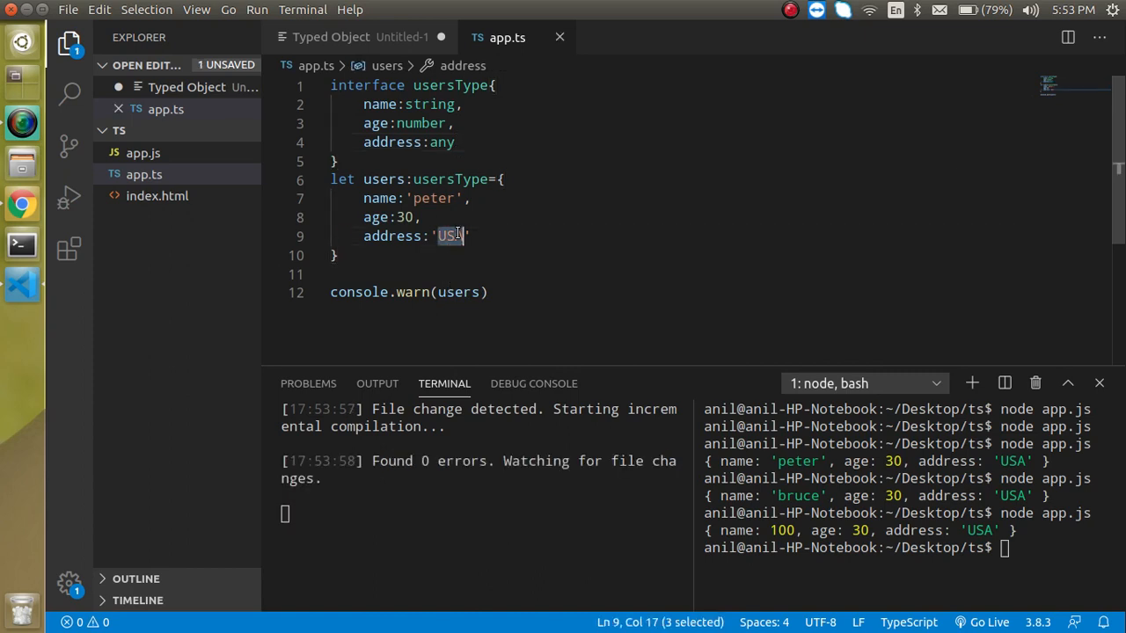
pyautogui.write('100')
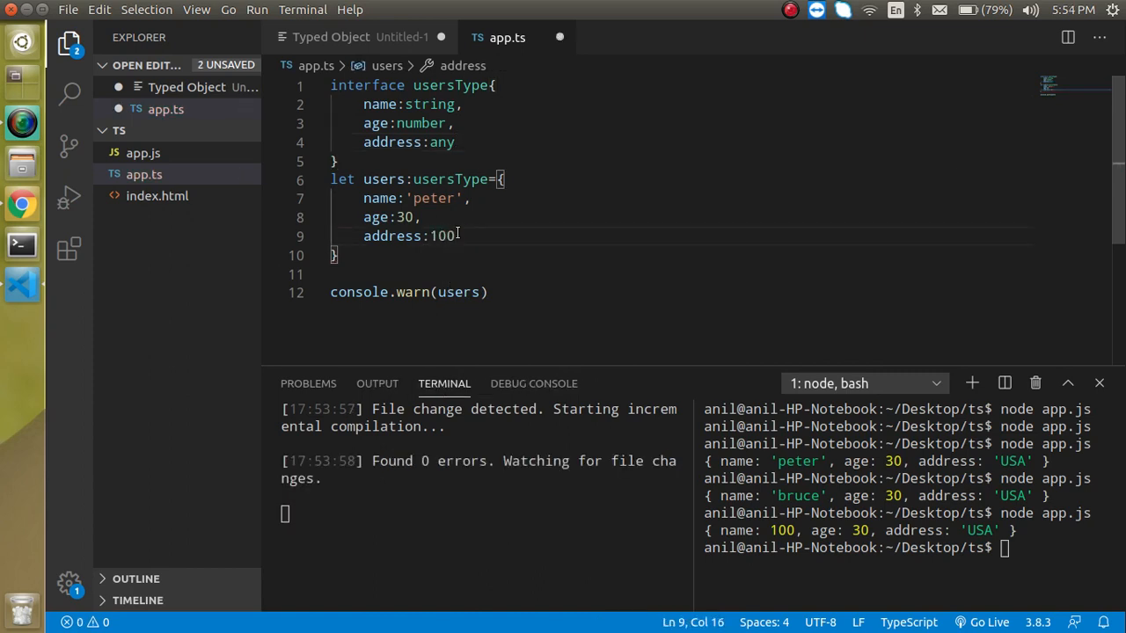
pyautogui.write('true')
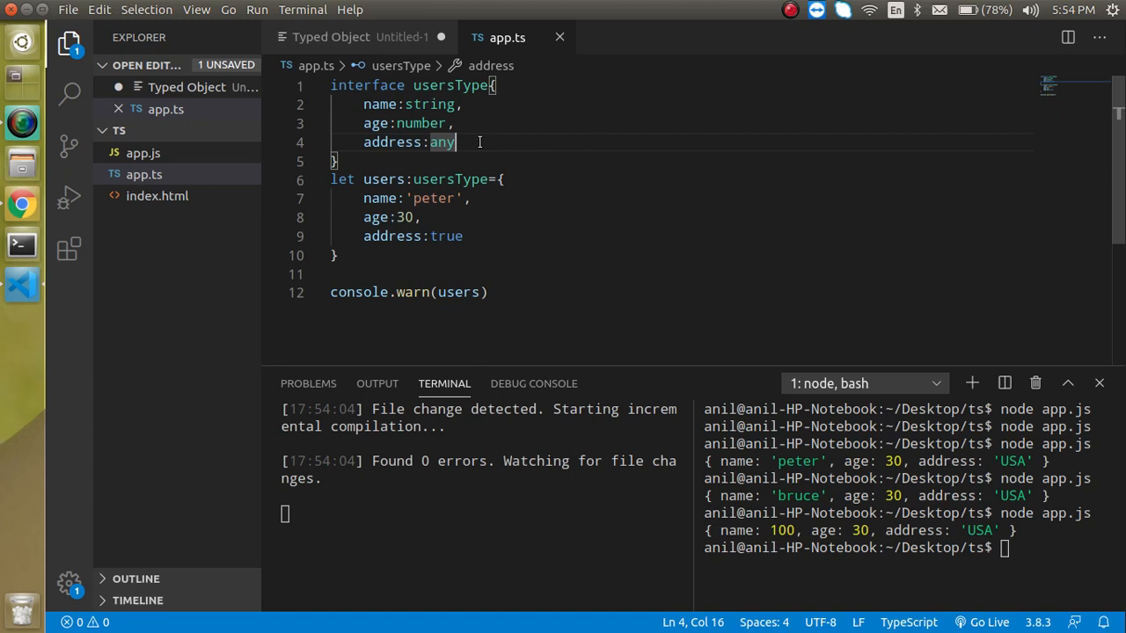
# Add users.address = "100" and run node app.js, printing address '100'.
pyautogui.write('a')
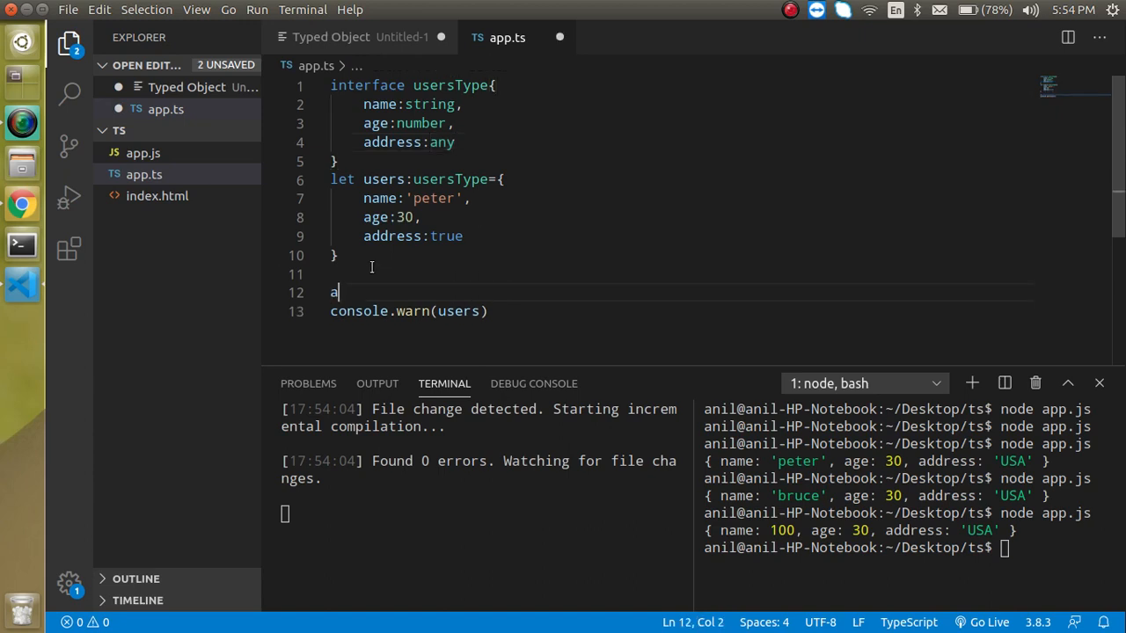
pyautogui.write('dd')
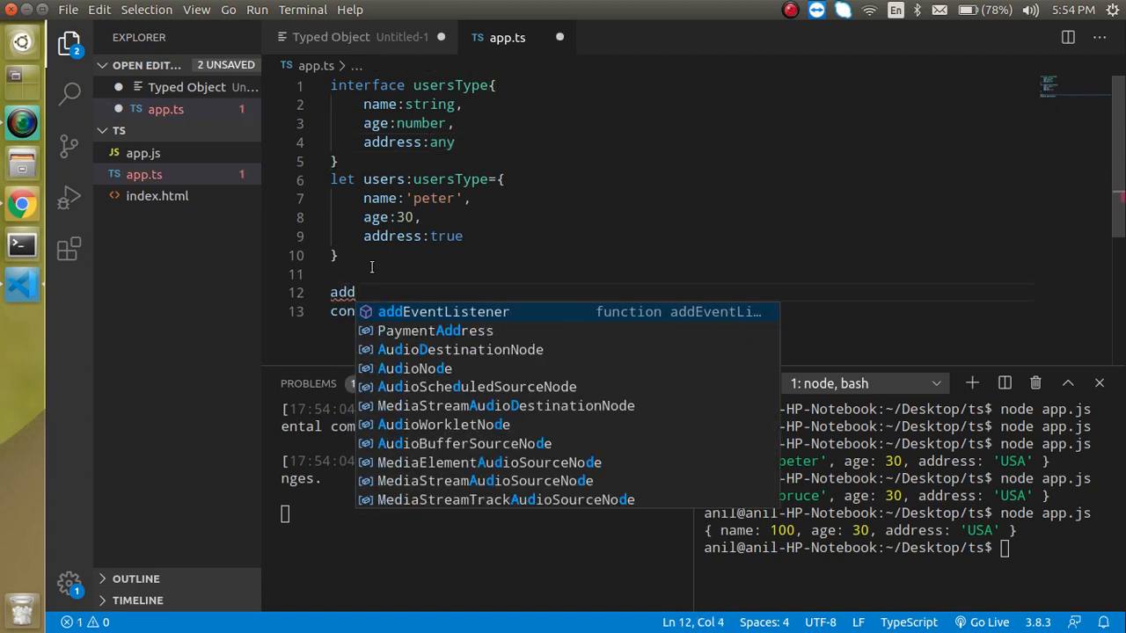
pyautogui.write('users.')
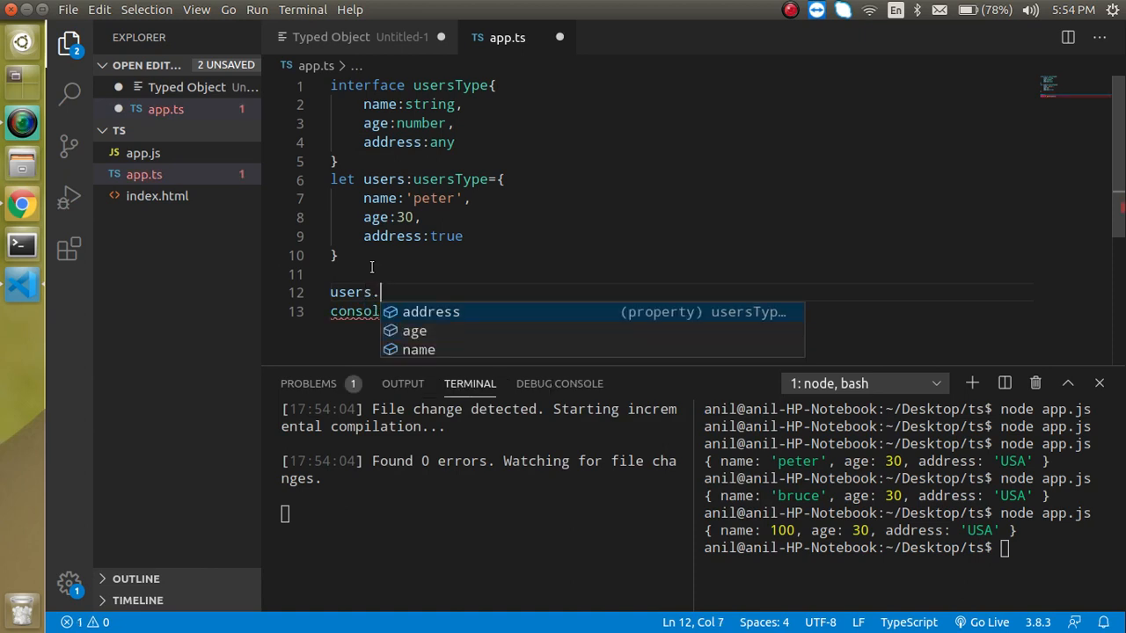
pyautogui.write('address="1')
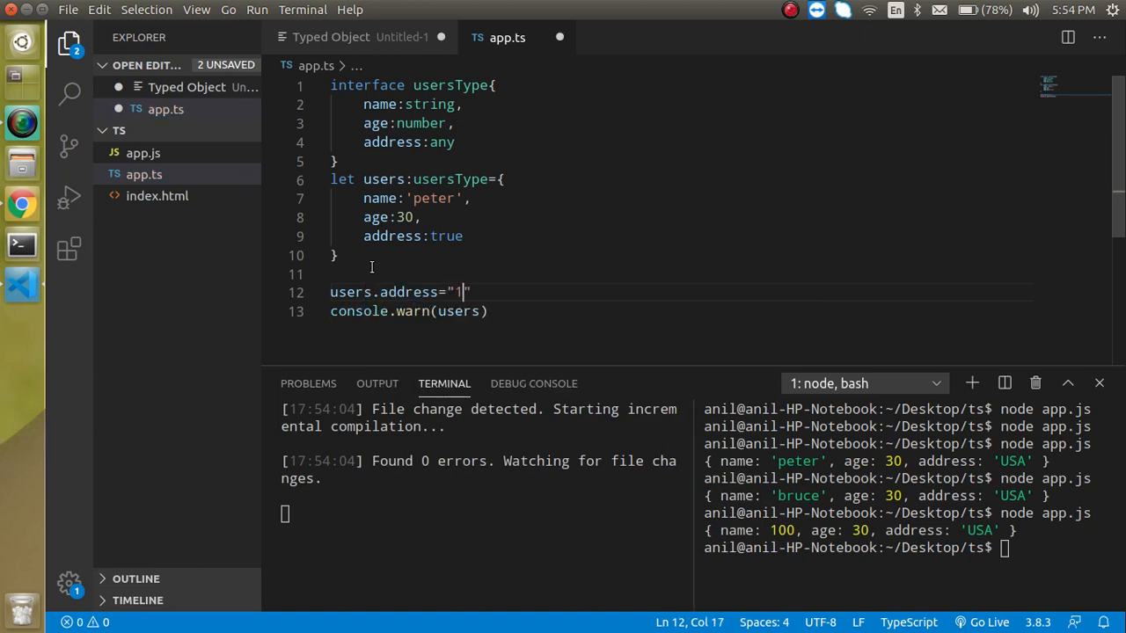
pyautogui.write('00')
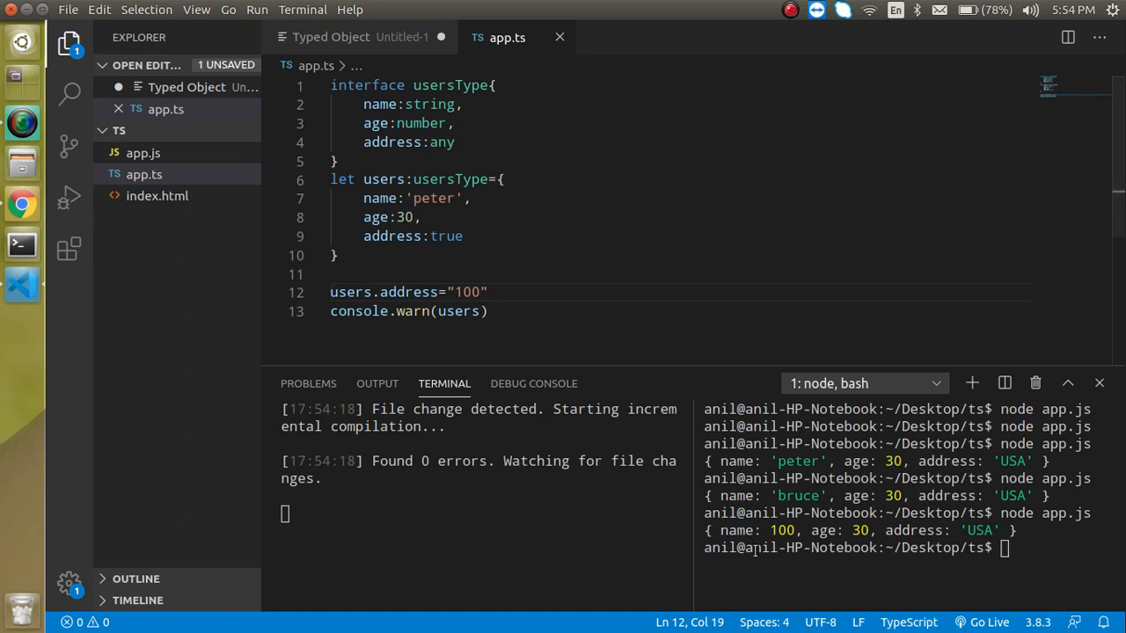
pyautogui.press('enter')
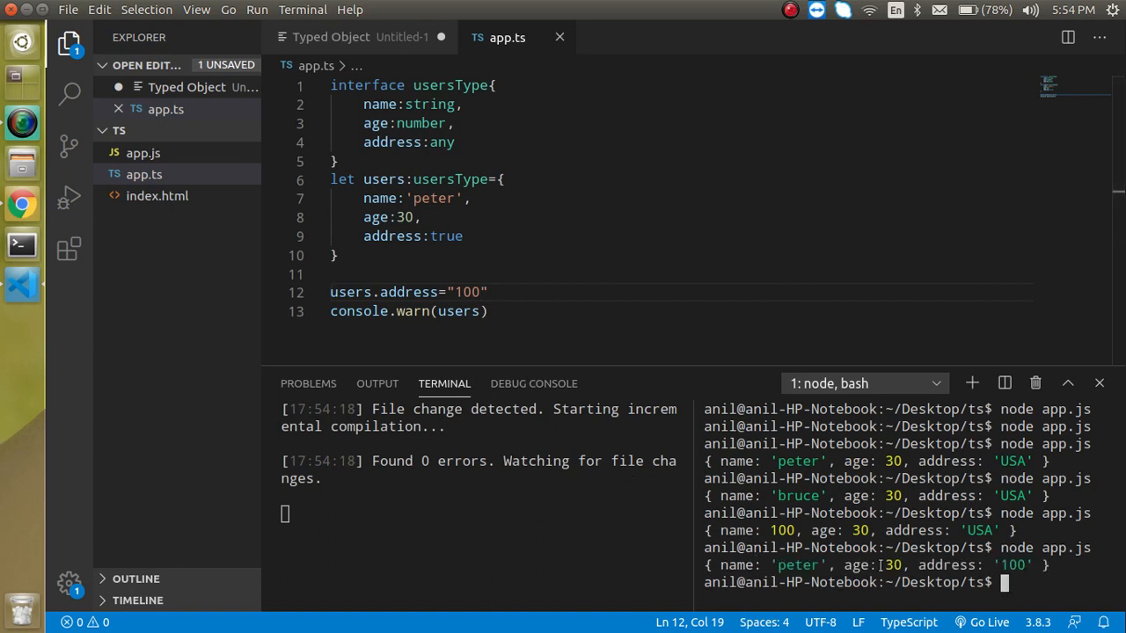
# Replace usersType with any, assign users.address = 100, and add users.add = "hello".
pyautogui.doubleClick(467, 292)
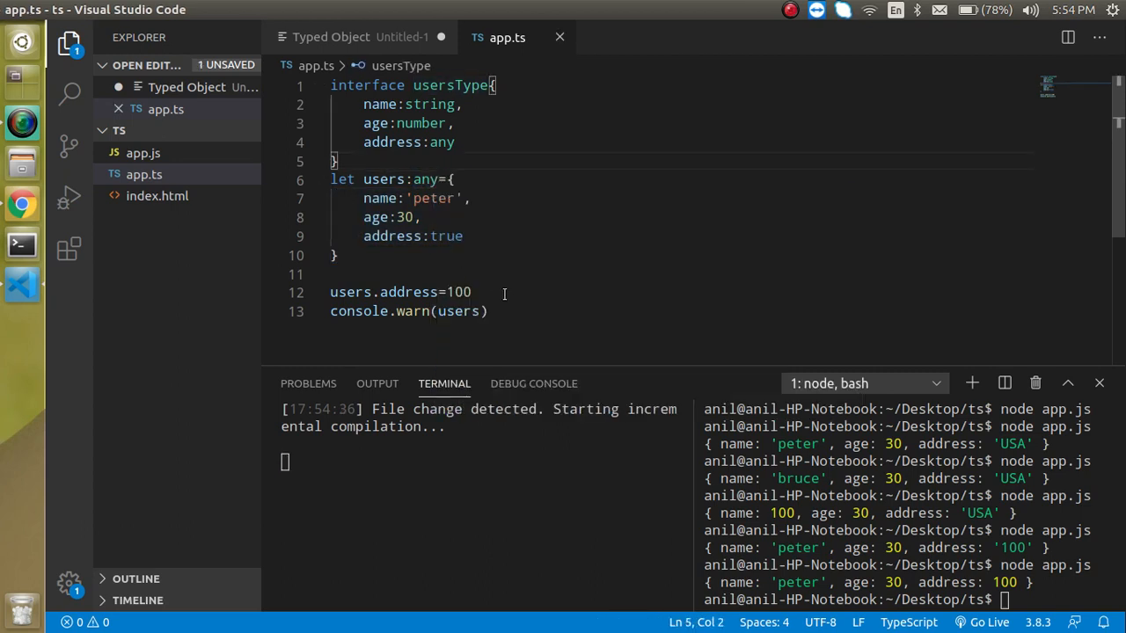
pyautogui.press('Enter')
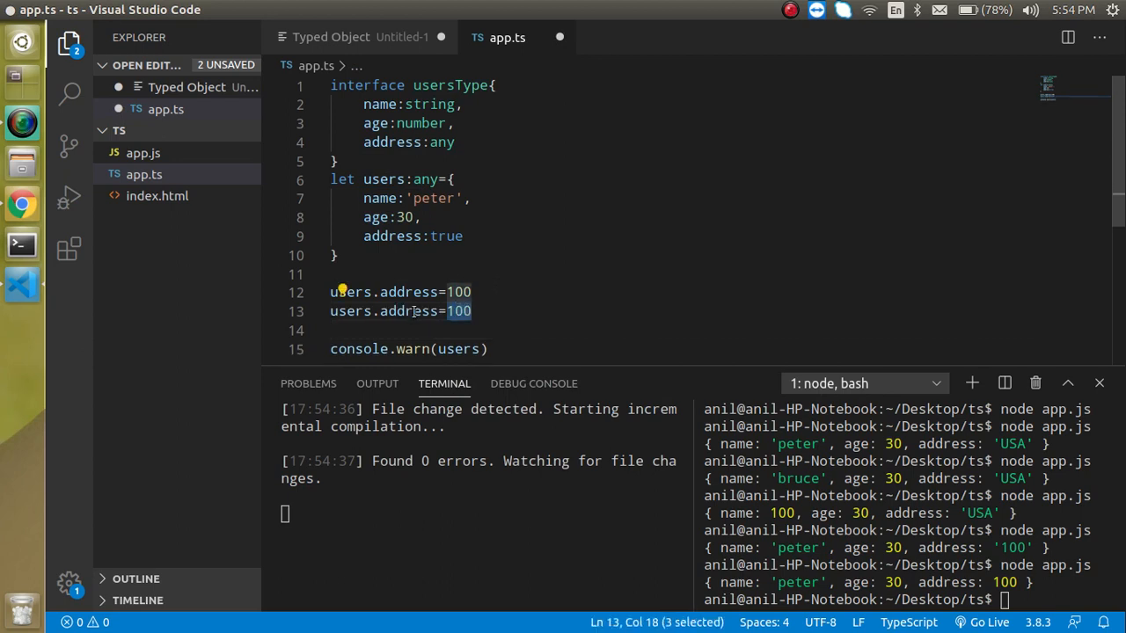
pyautogui.doubleClick(402, 310)
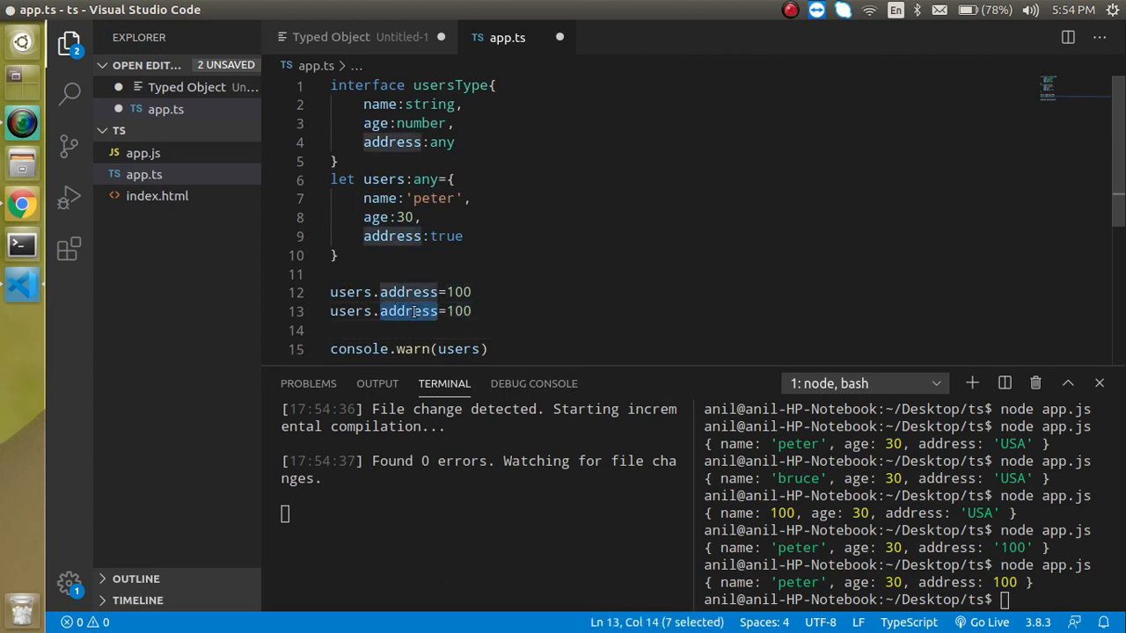
pyautogui.write('add')
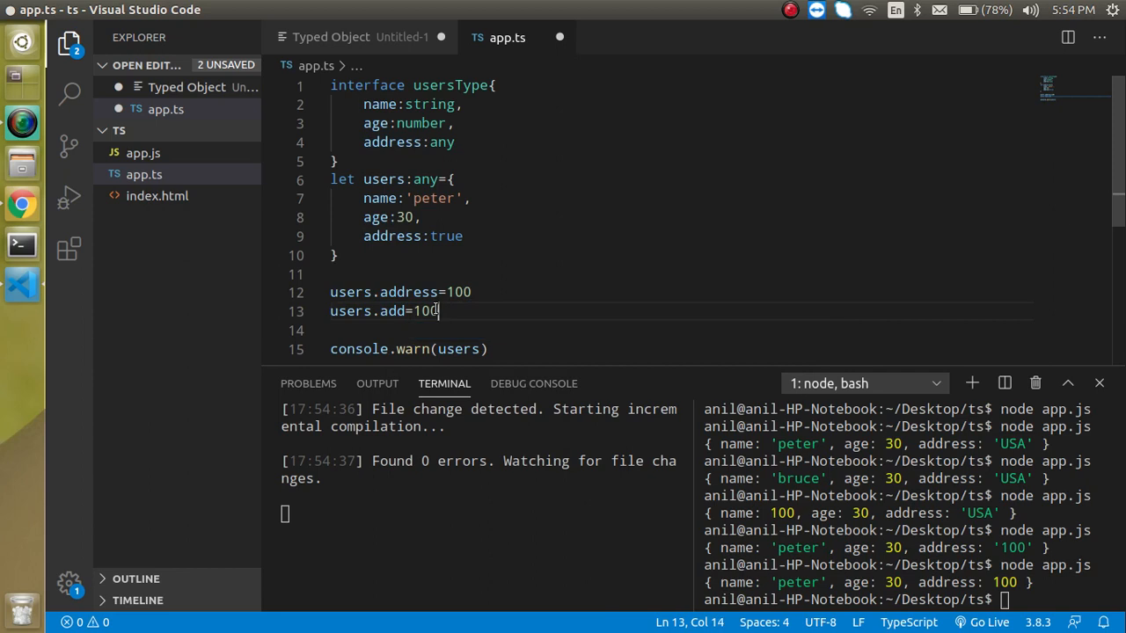
pyautogui.write('"h')
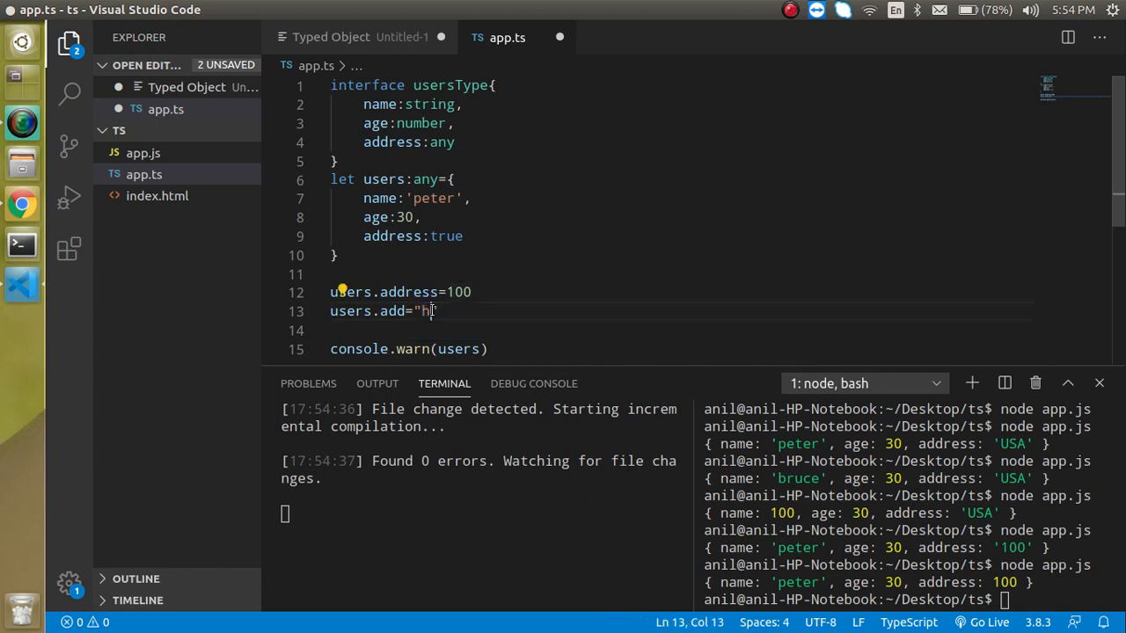
pyautogui.write('ello')
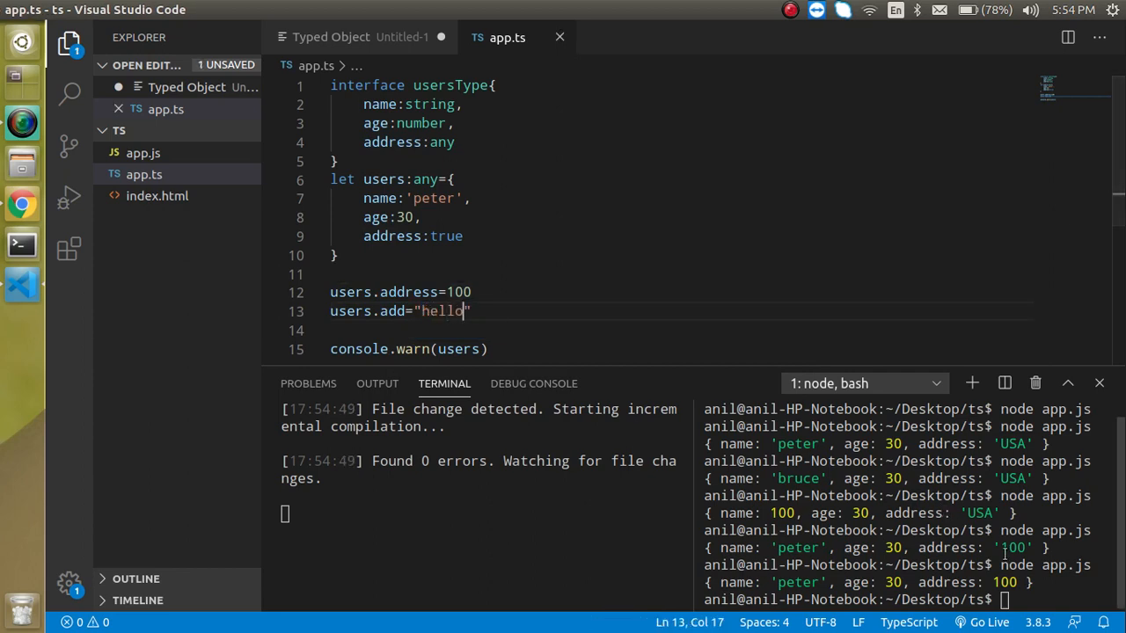